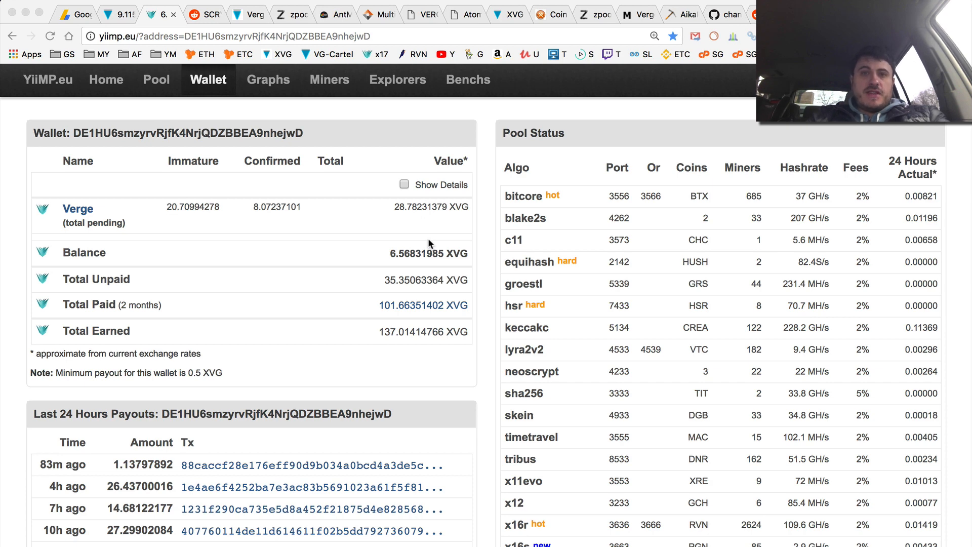
mouse_move(434, 294)
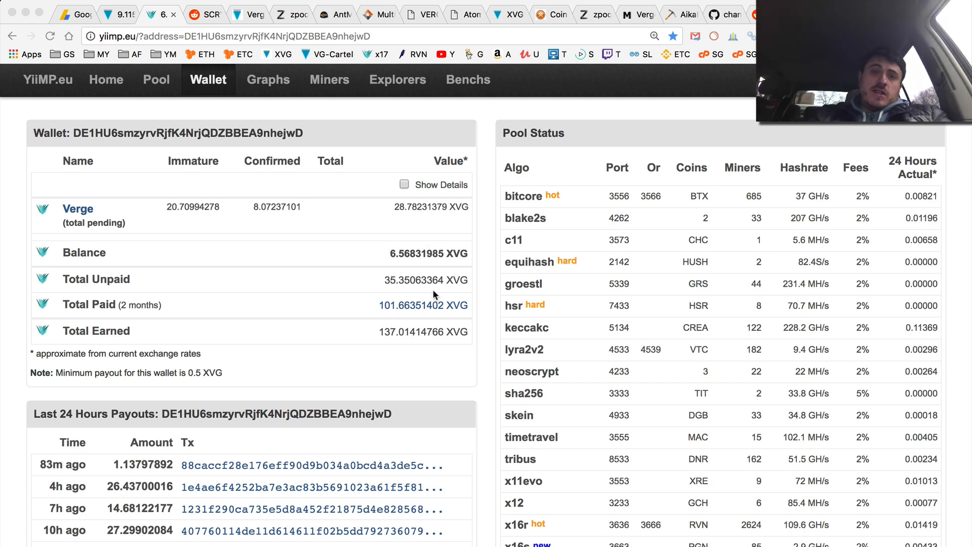
mouse_move(388, 257)
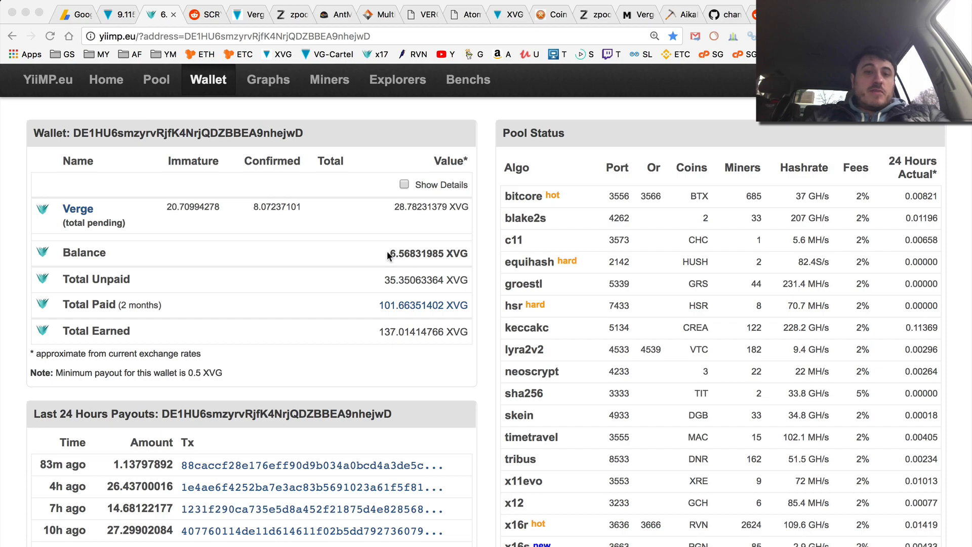
Scroll down and back up through the Verge FAQ page to review it
scroll("down", 3)
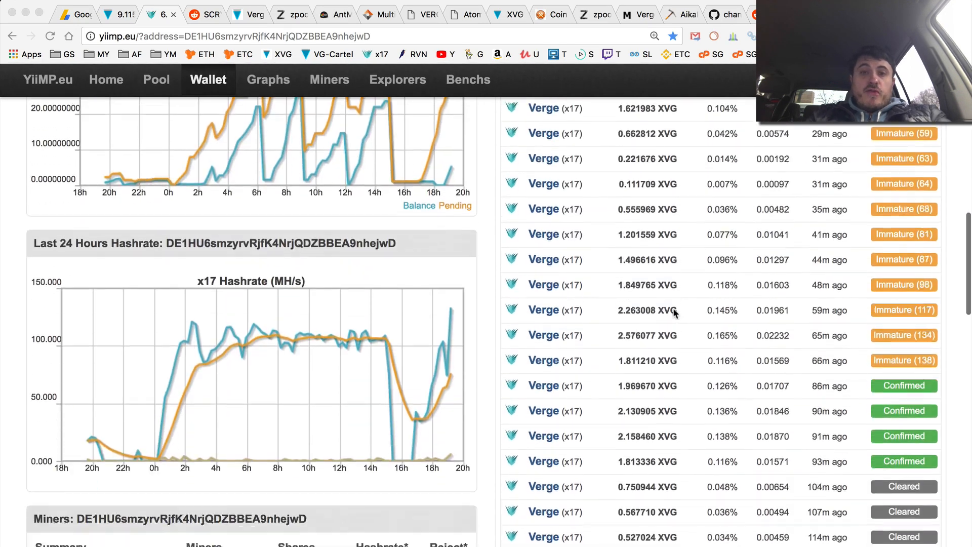
scroll("down", 3)
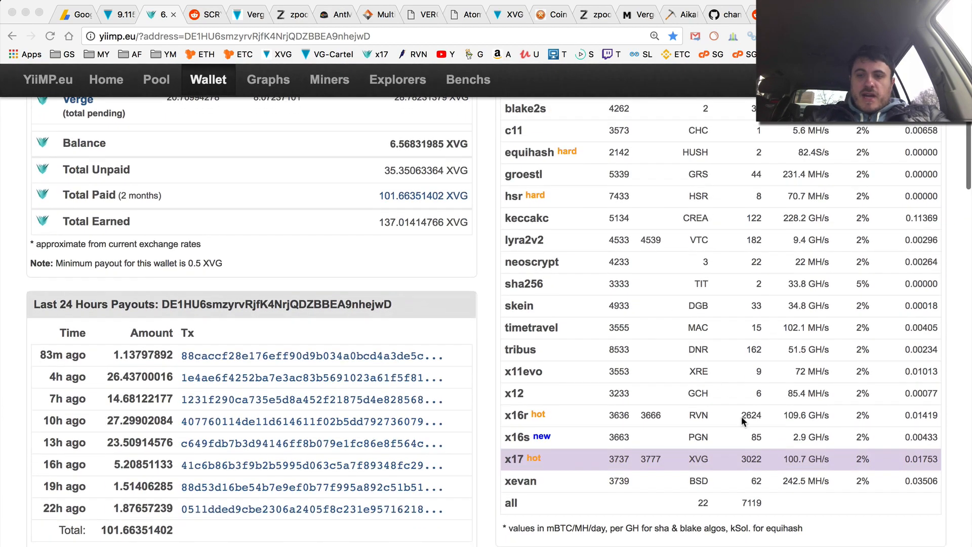
mouse_move(806, 462)
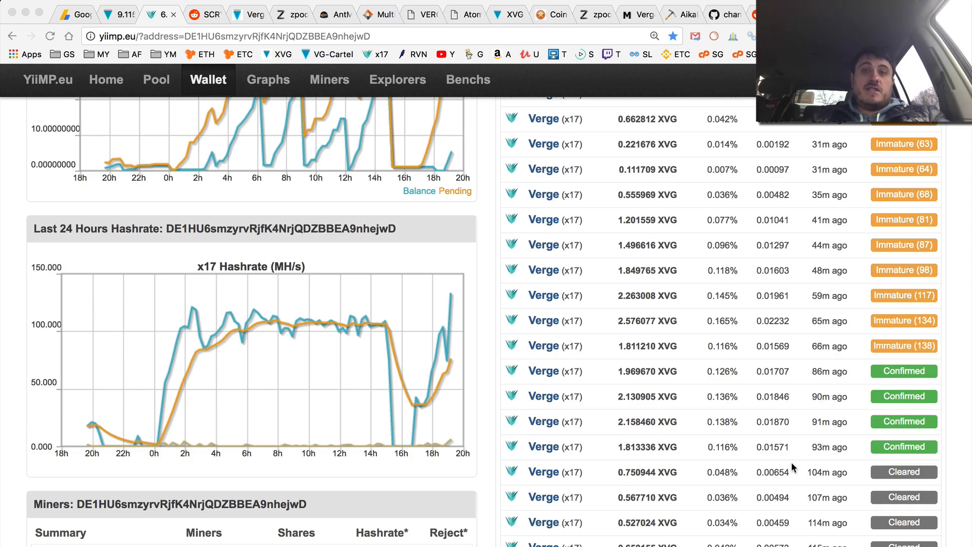
scroll("down", 3)
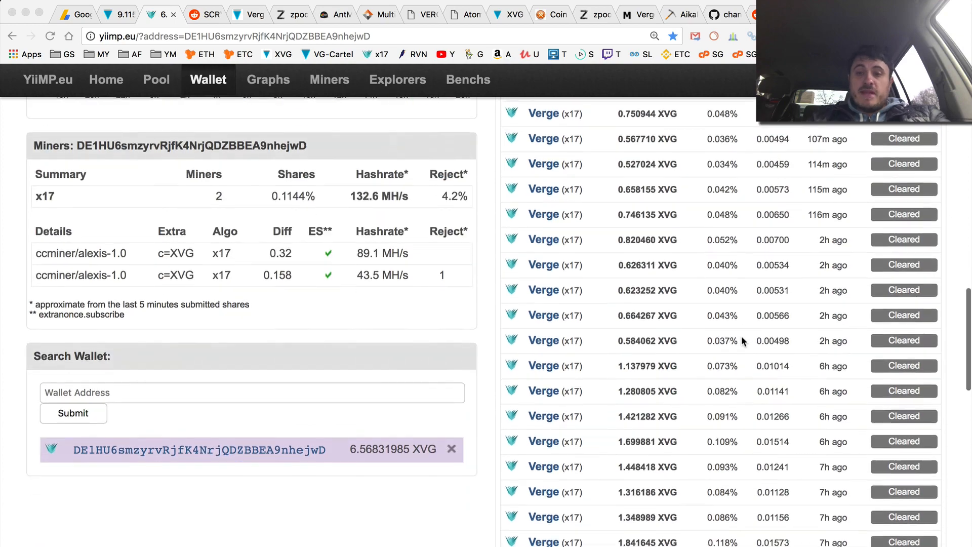
scroll("down", 3)
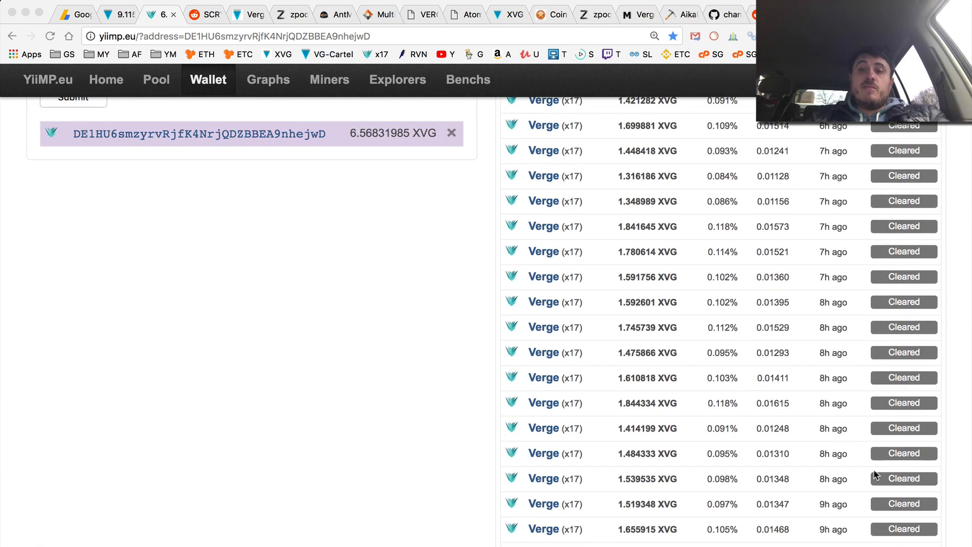
mouse_move(821, 479)
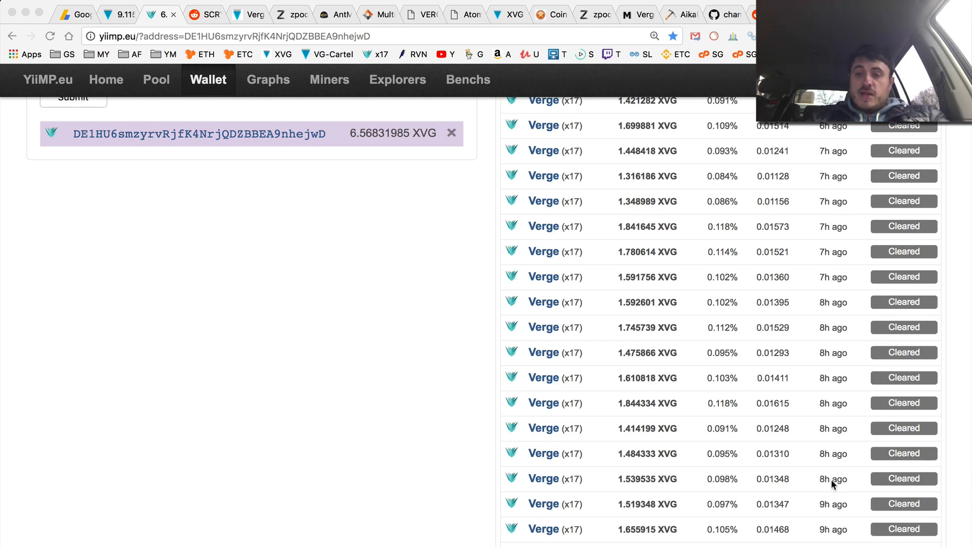
mouse_move(837, 532)
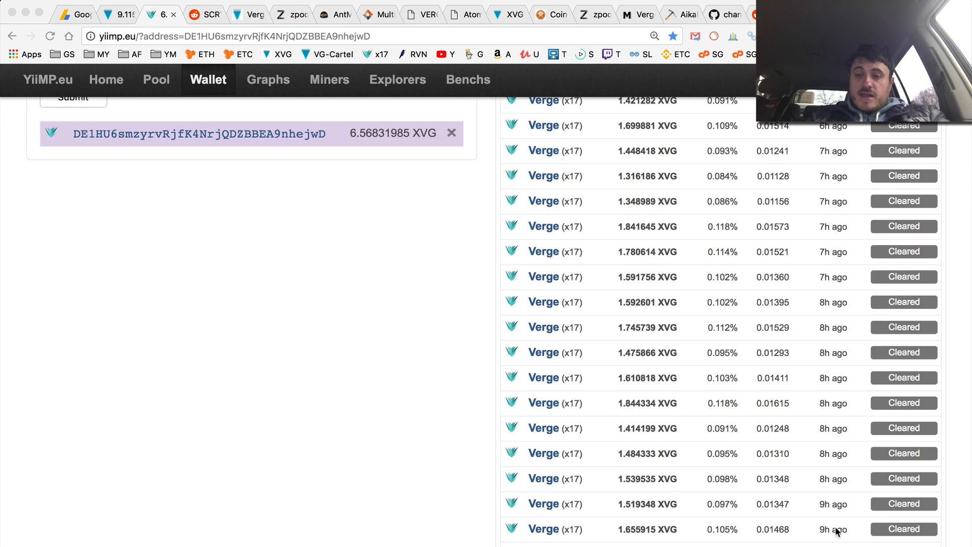
mouse_move(829, 484)
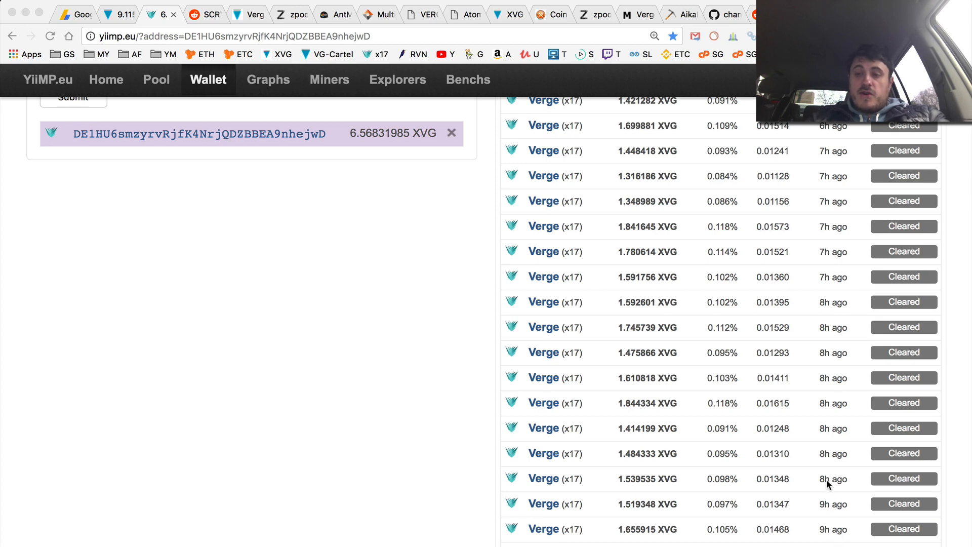
mouse_move(824, 389)
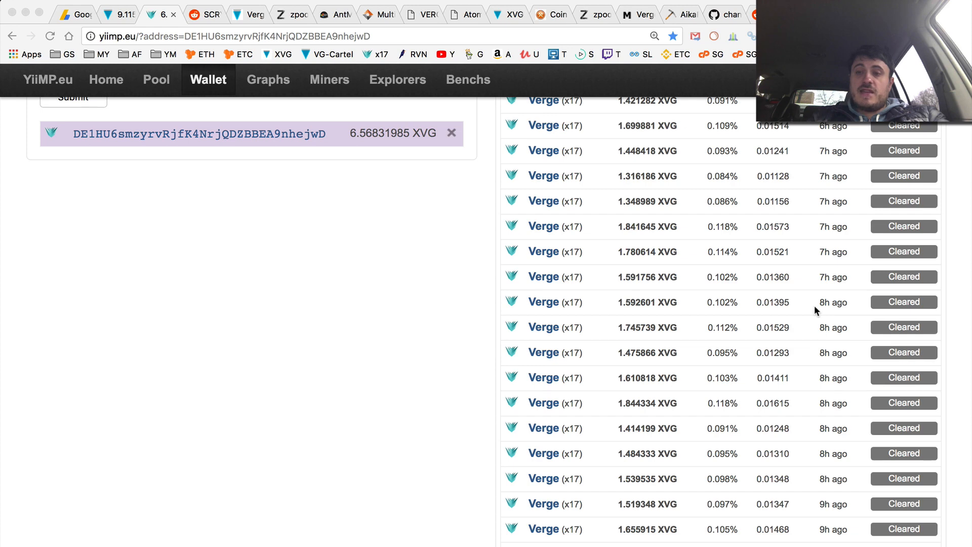
scroll("up", 3)
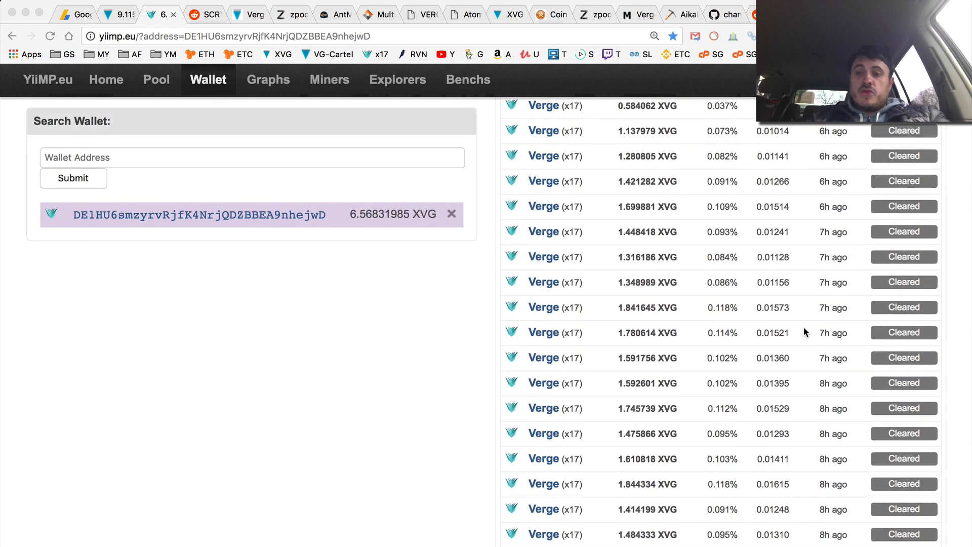
mouse_move(799, 235)
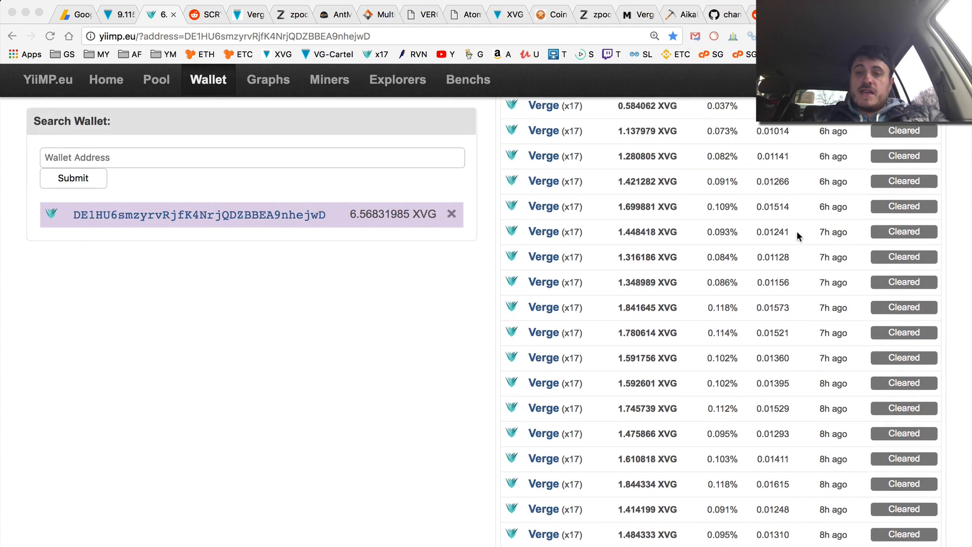
scroll("up", 3)
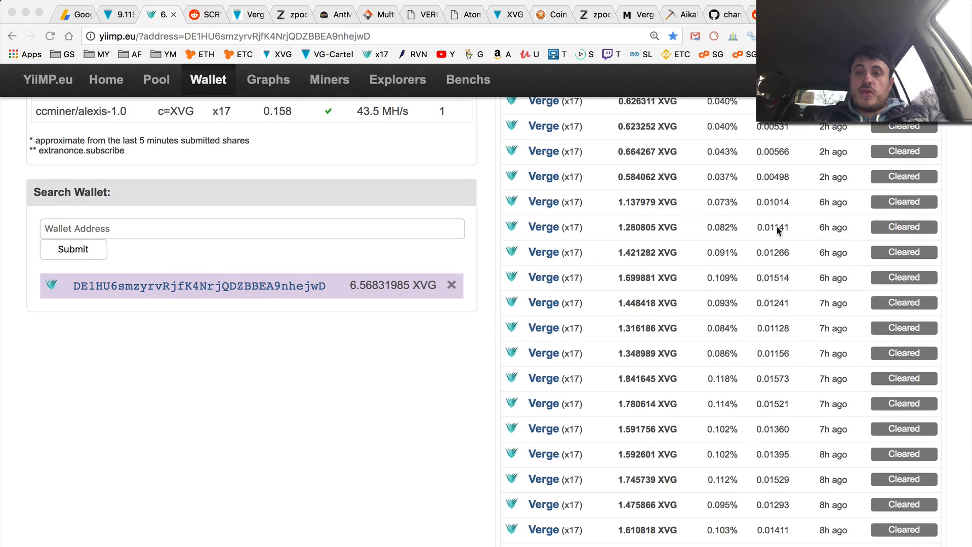
scroll("up", 3)
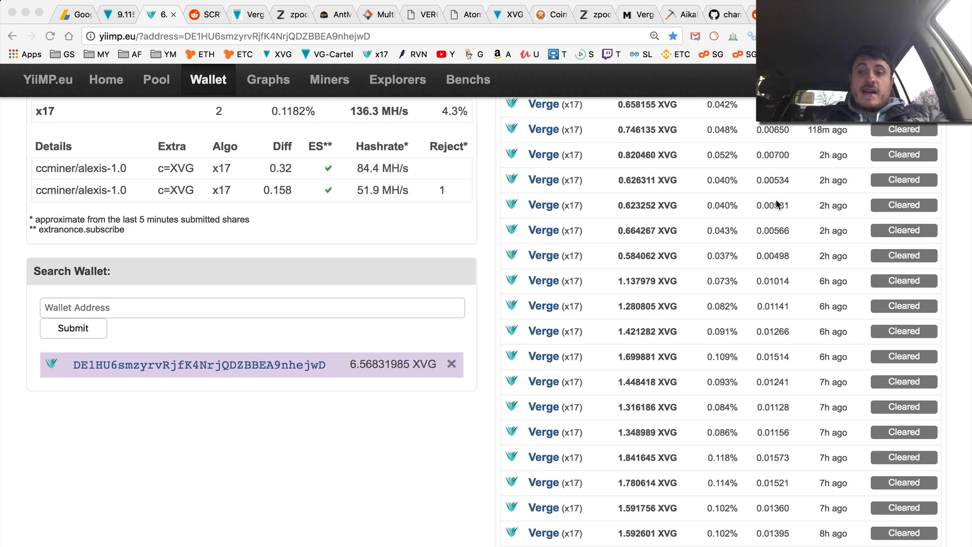
scroll("up", 3)
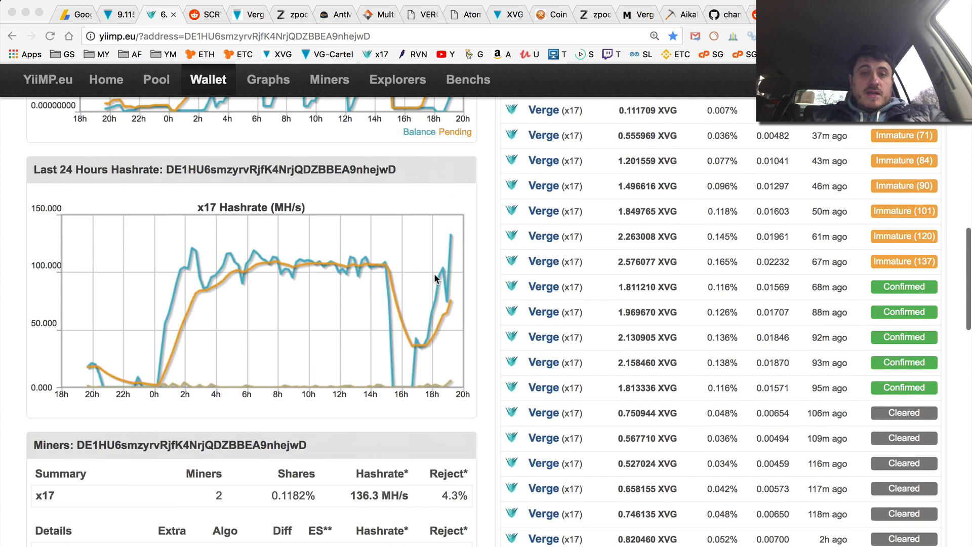
mouse_move(393, 389)
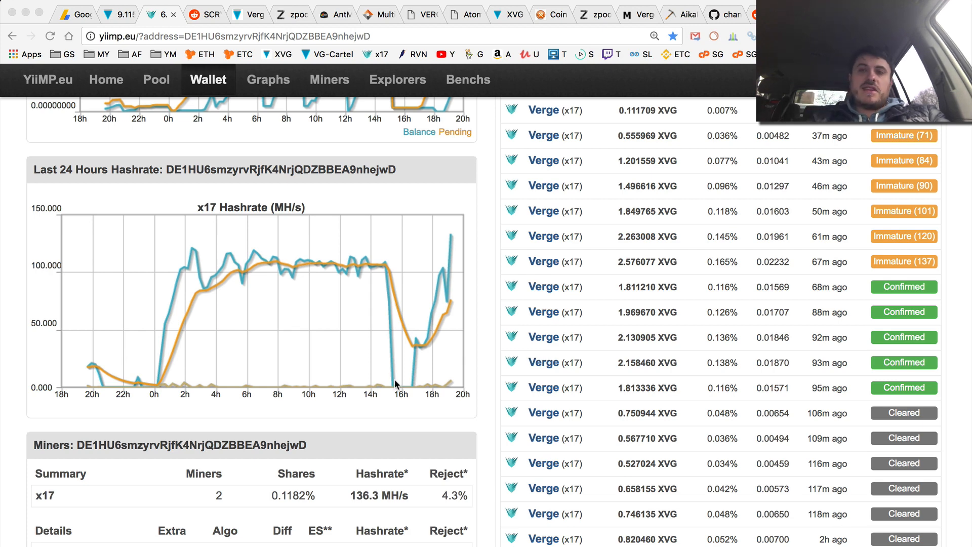
mouse_move(403, 242)
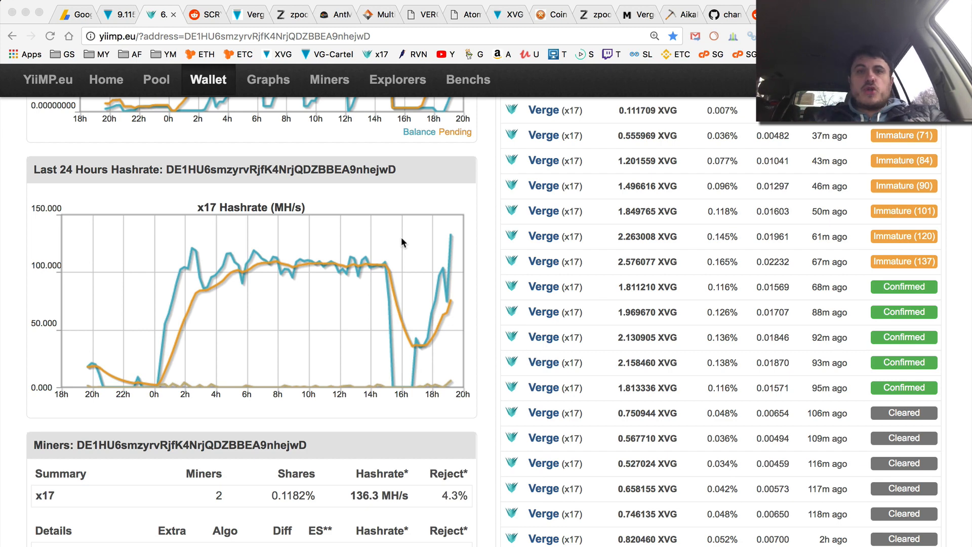
mouse_move(346, 99)
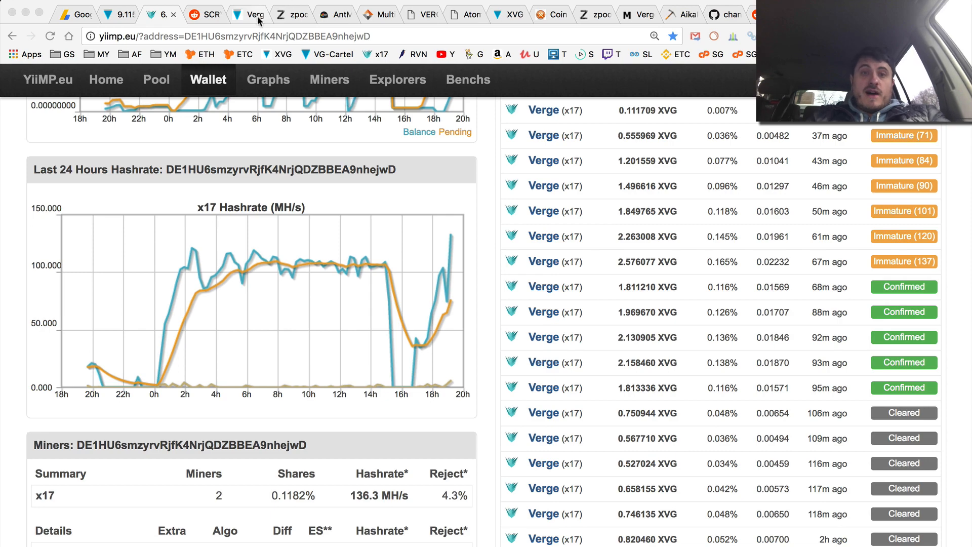
Flip through the zpool blocks, AntMinePool blocks and Verge explorer tabs
left_click(285, 15)
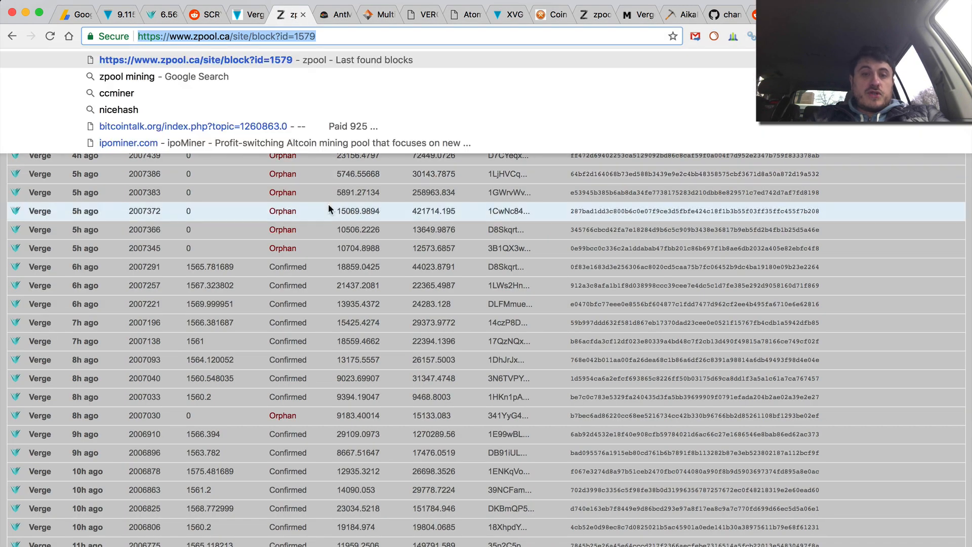
left_click(335, 15)
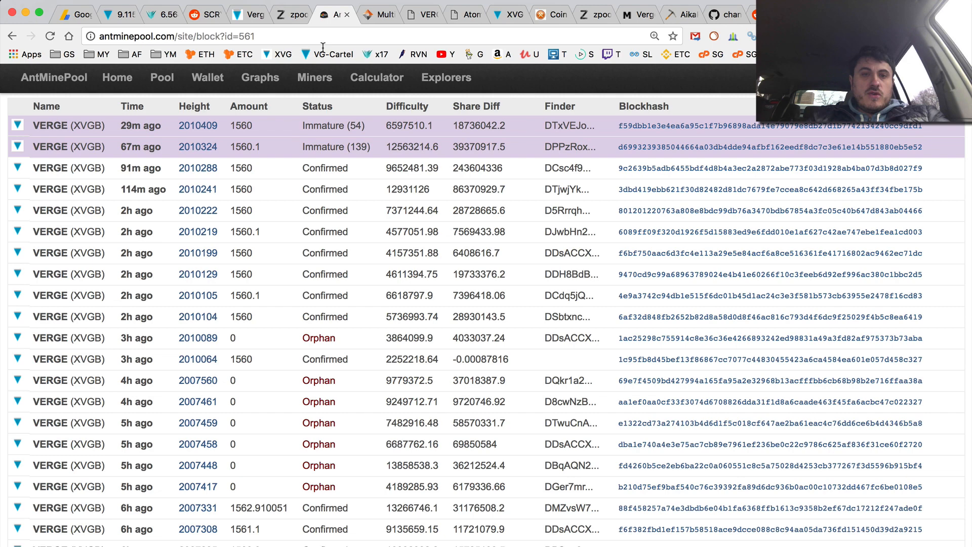
left_click(242, 13)
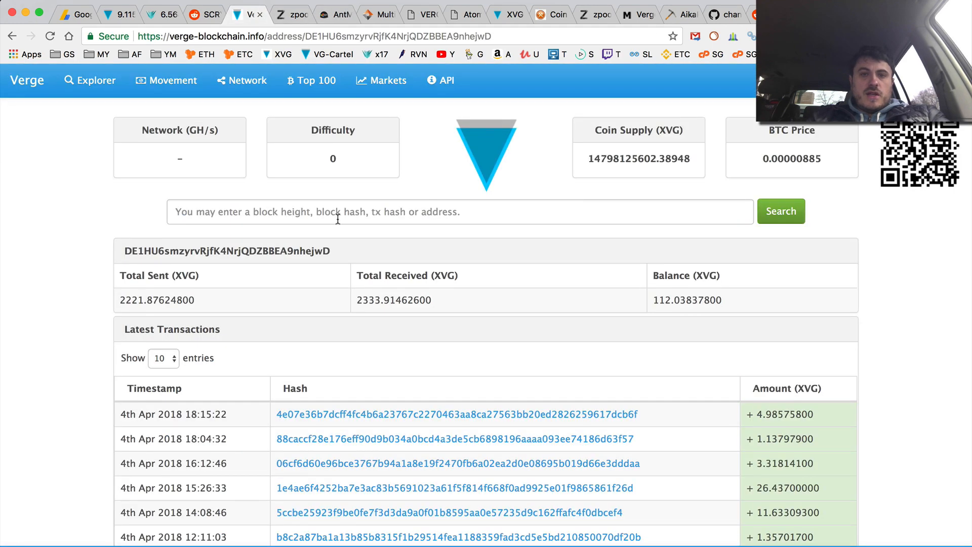
Go to vergecurrency.com and open the Mining pools list under Community
left_click(309, 35)
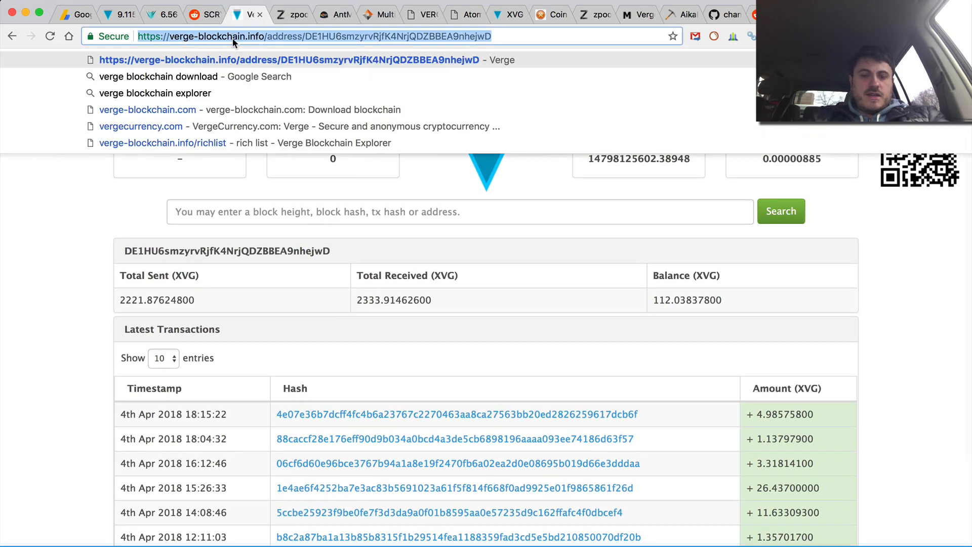
type("cv")
type("verg")
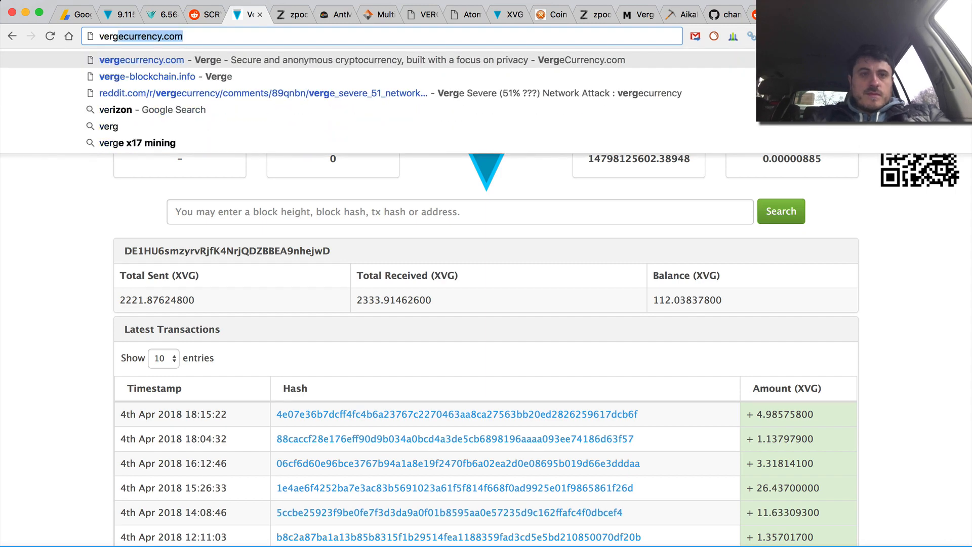
left_click(141, 60)
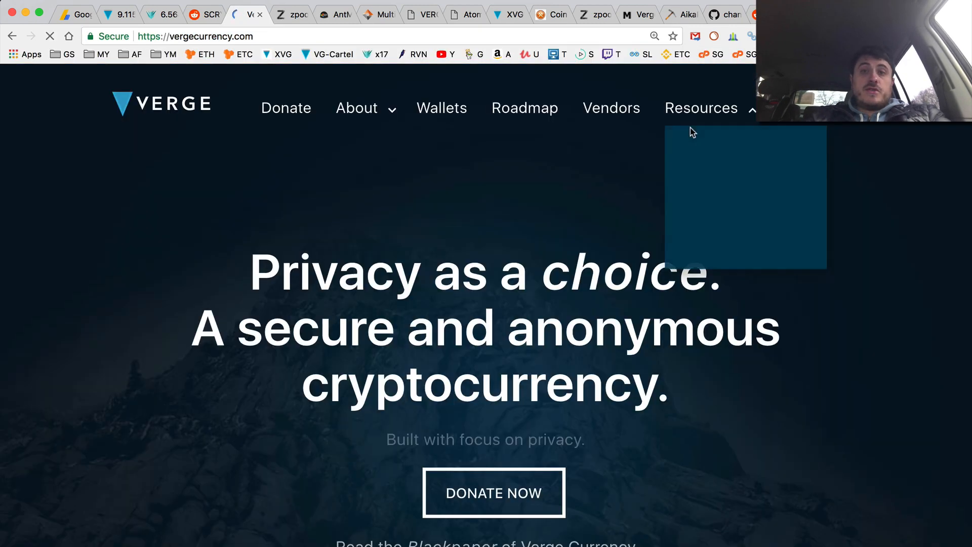
left_click(683, 143)
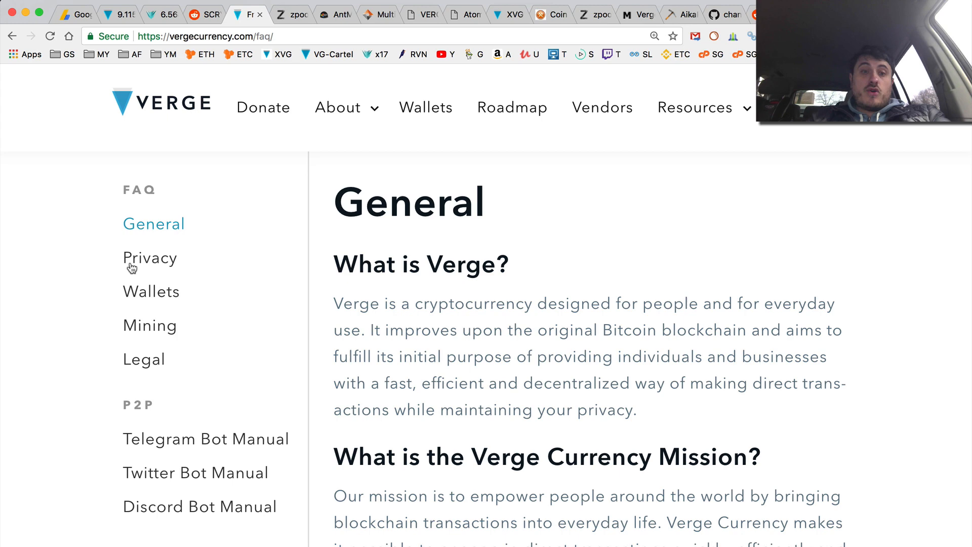
scroll("down", 3)
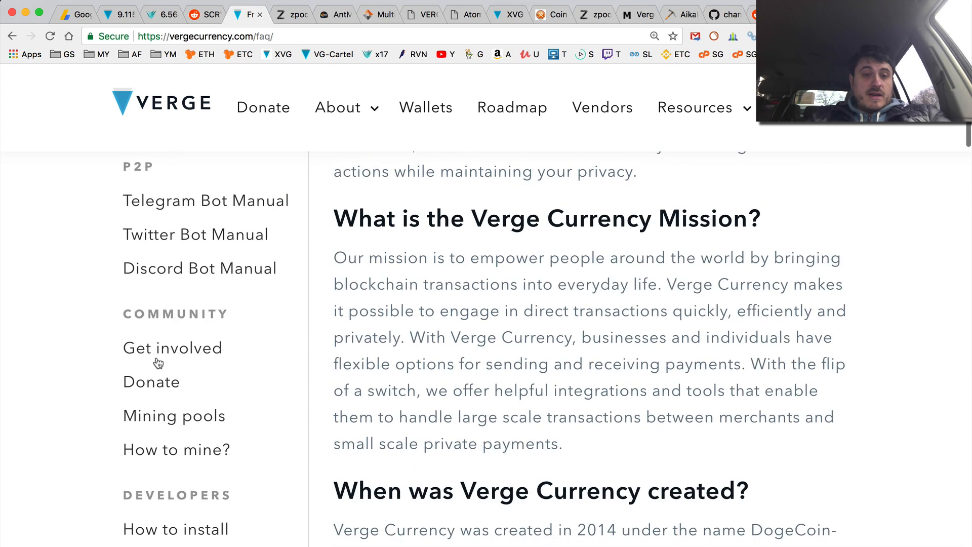
left_click(174, 415)
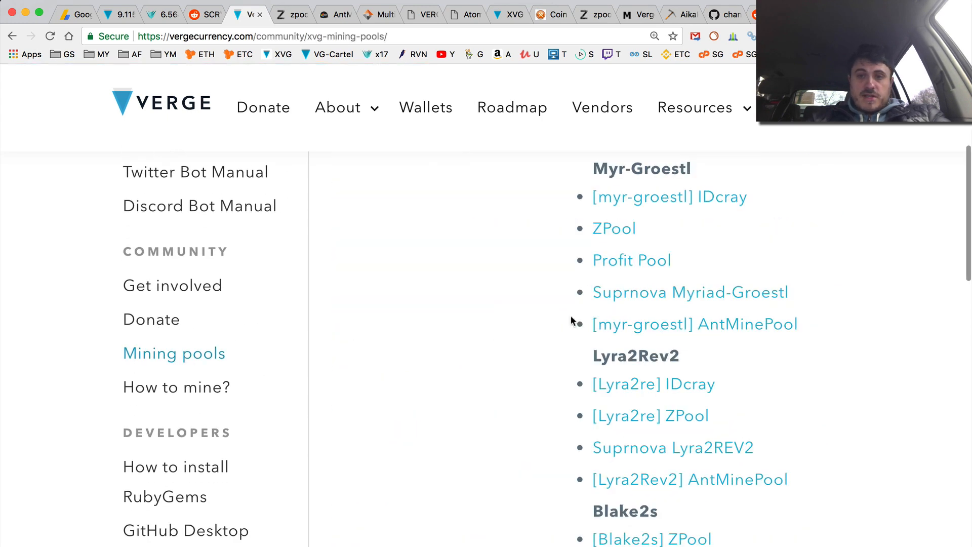
scroll("down", 3)
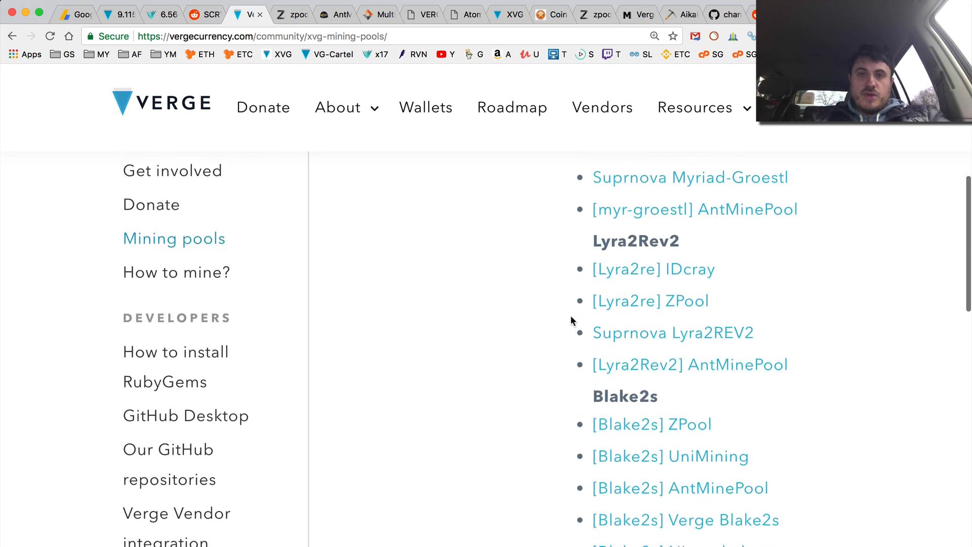
scroll("up", 3)
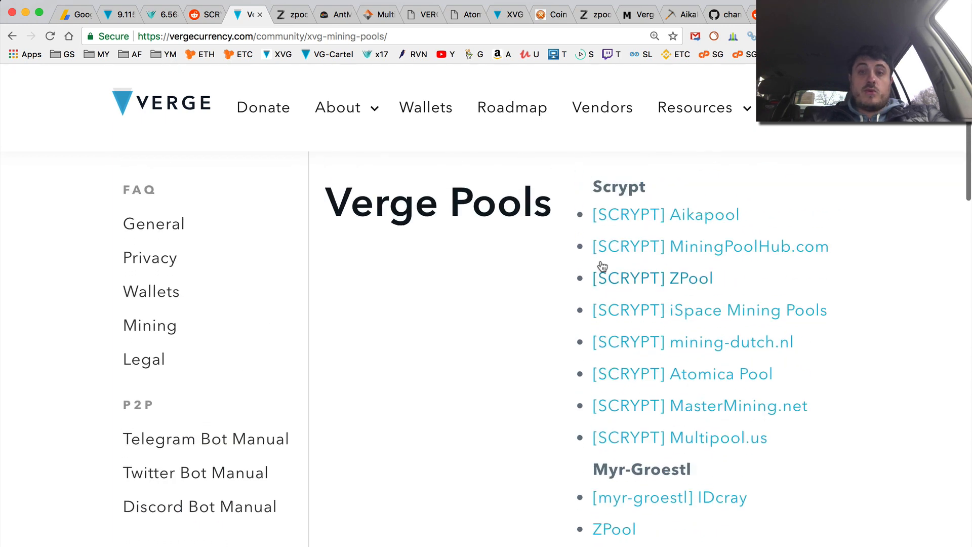
mouse_move(656, 230)
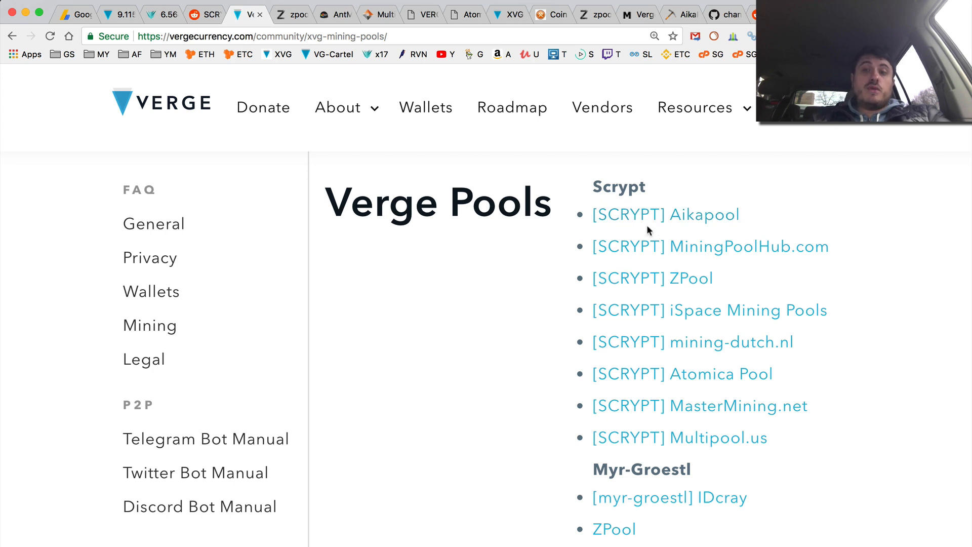
mouse_move(652, 278)
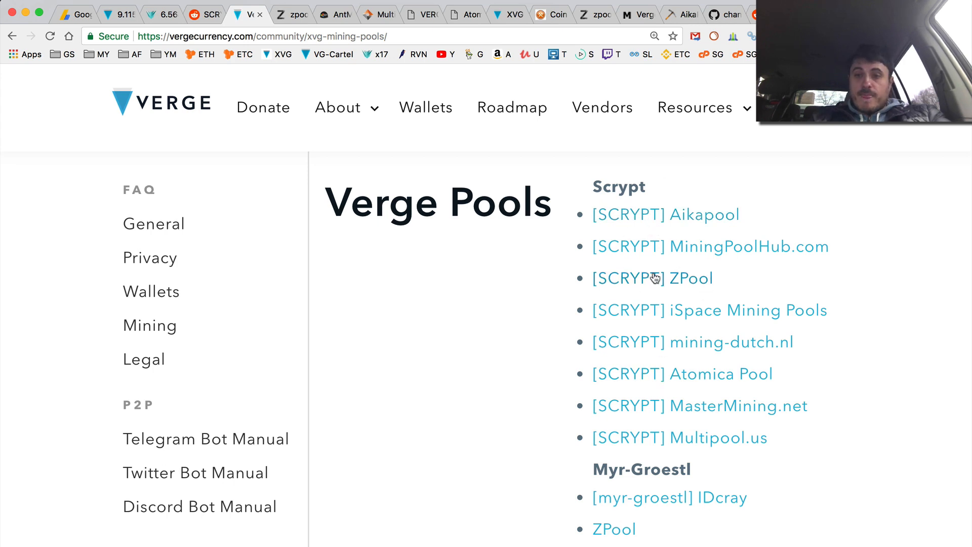
Review zpool.ca's Verge block history with immature, orphan and confirmed blocks
left_click(652, 277)
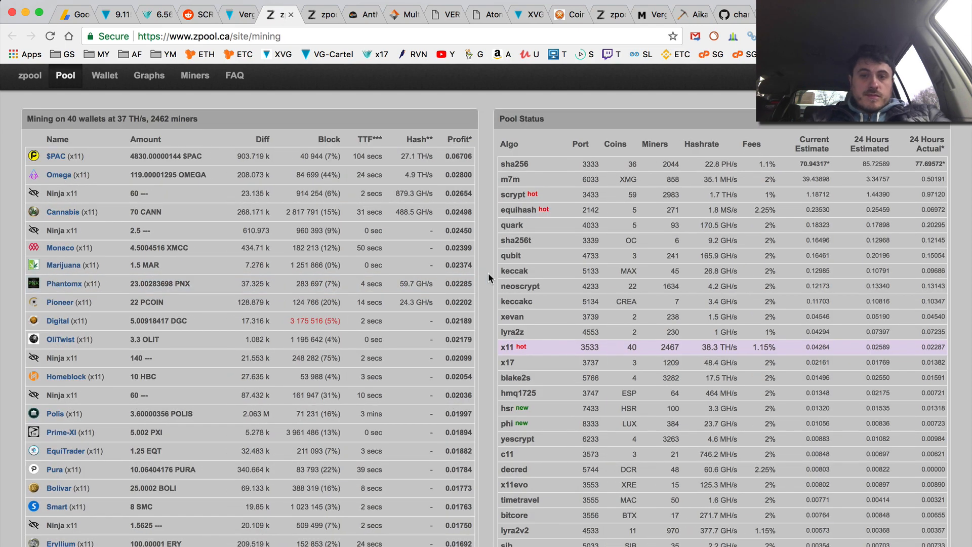
scroll("down", 3)
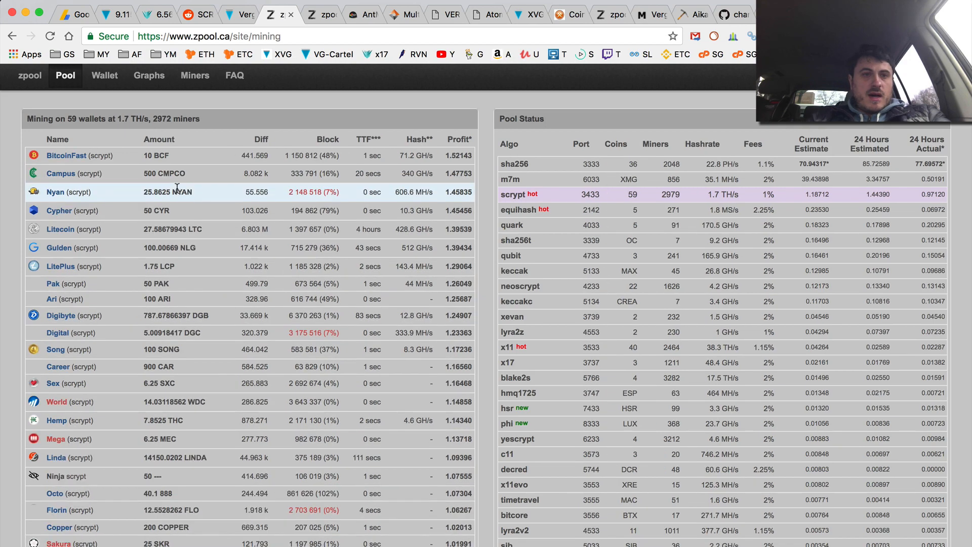
scroll("down", 3)
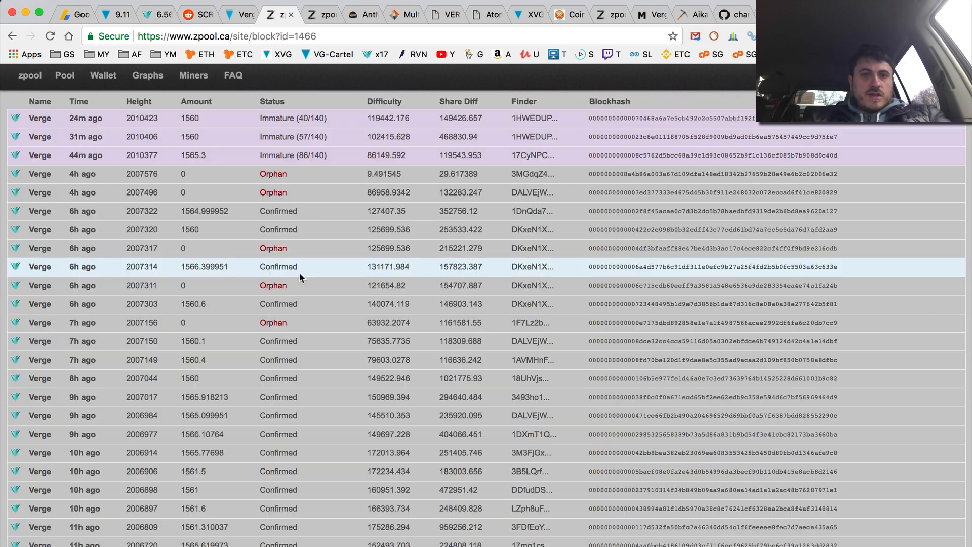
mouse_move(108, 180)
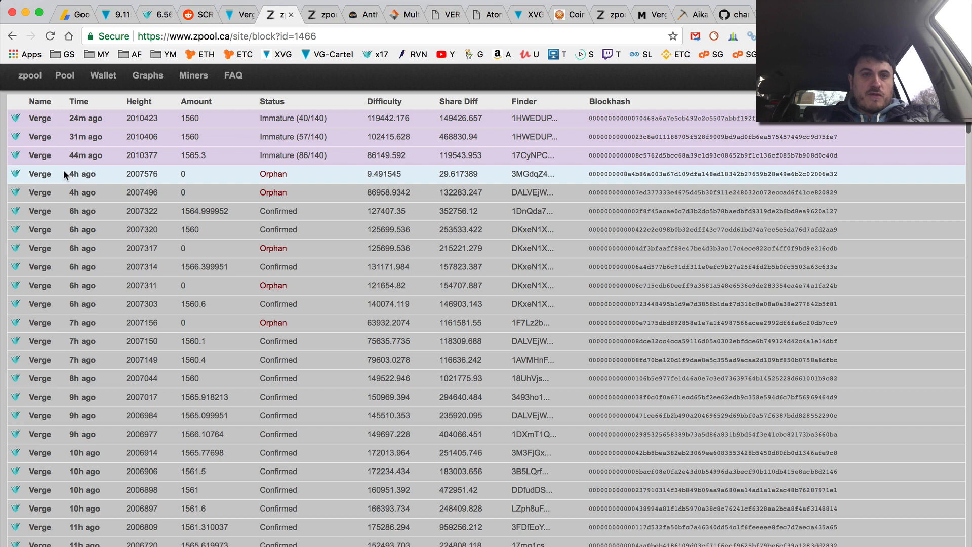
mouse_move(90, 211)
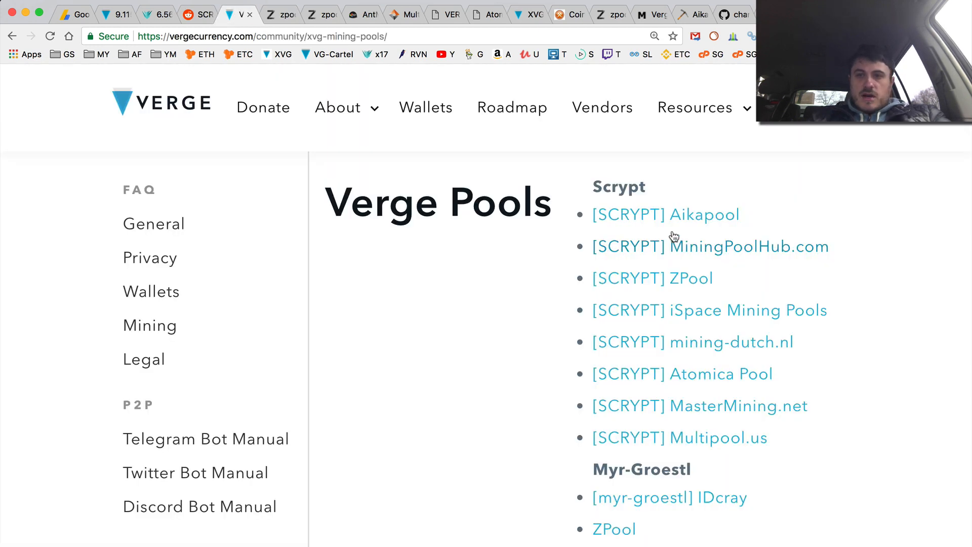
View Aikapool's Last 20 Blocks Found statistics for Verge, all Orphan, then return to the pools list
left_click(665, 215)
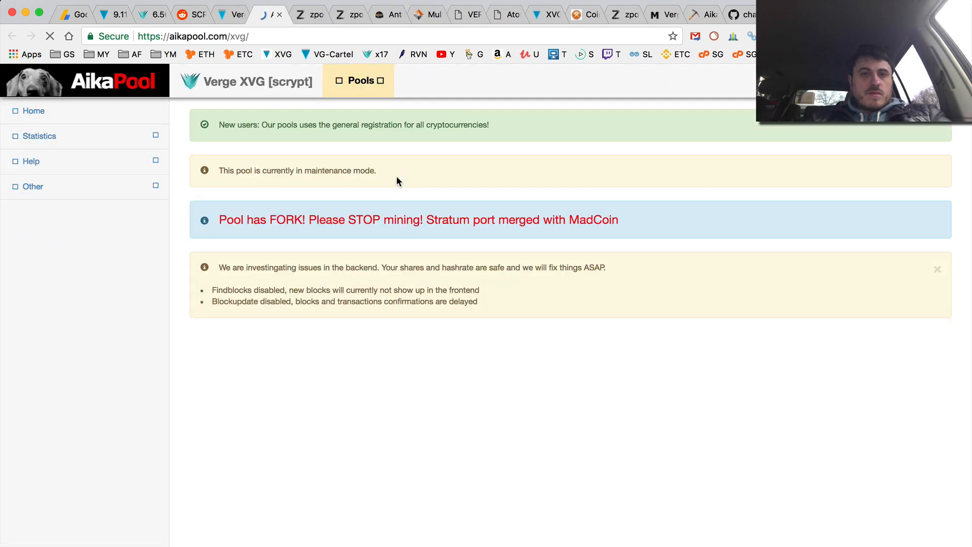
left_click(39, 136)
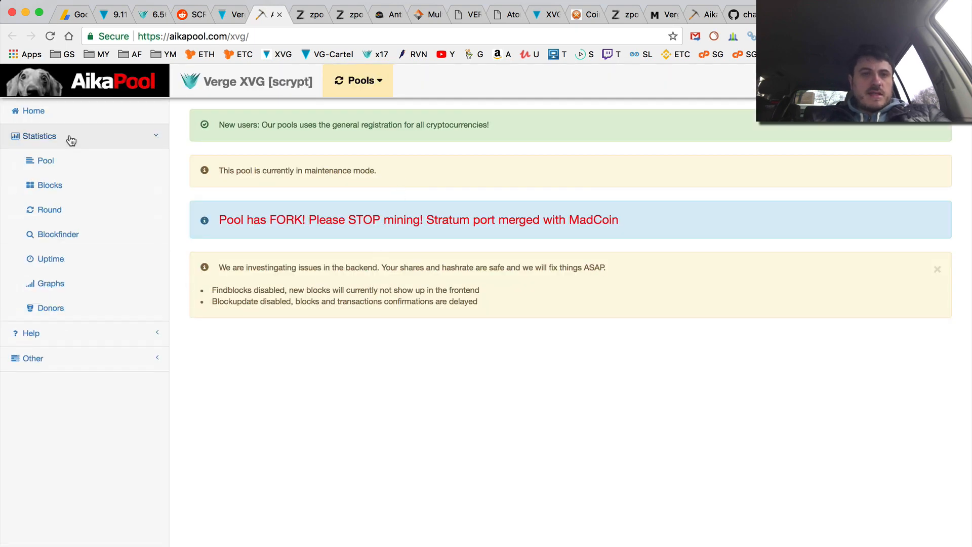
left_click(48, 184)
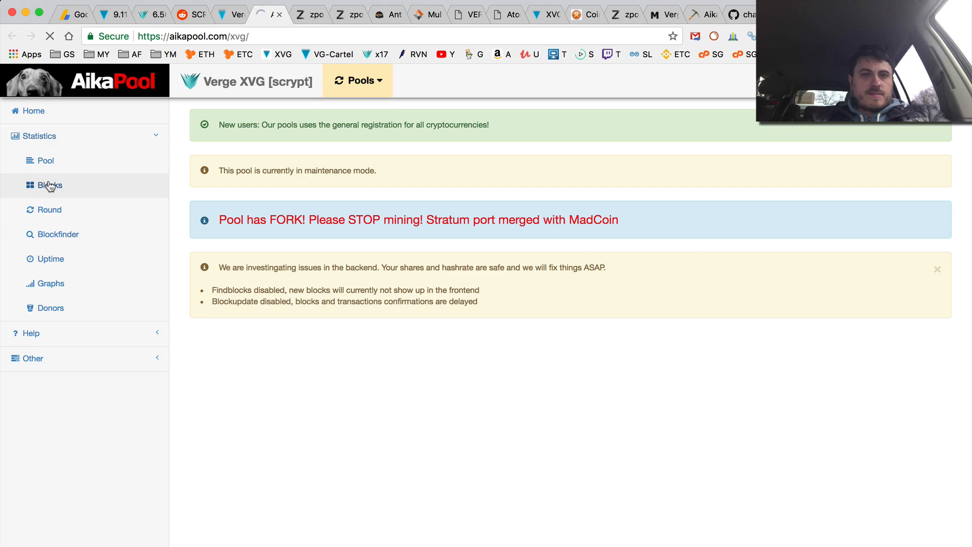
left_click(49, 184)
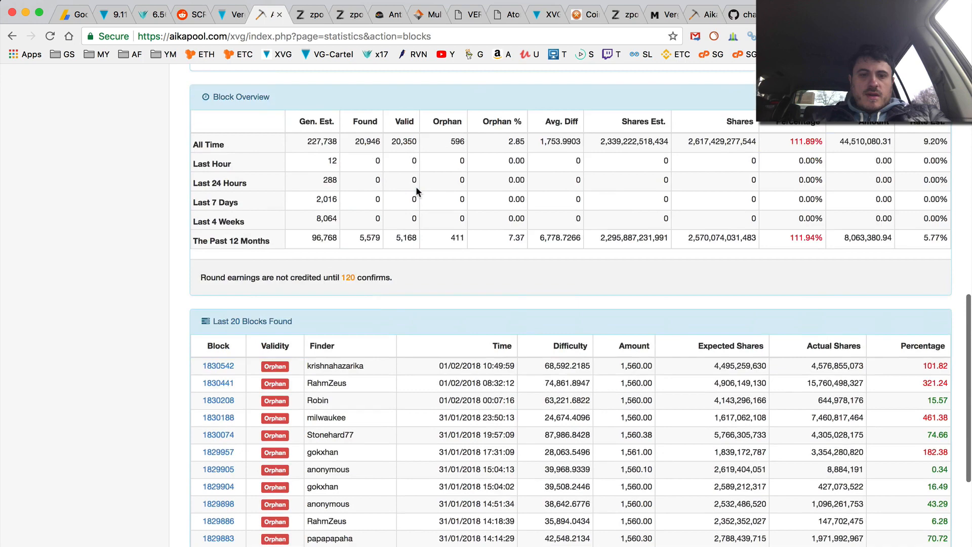
scroll("down", 3)
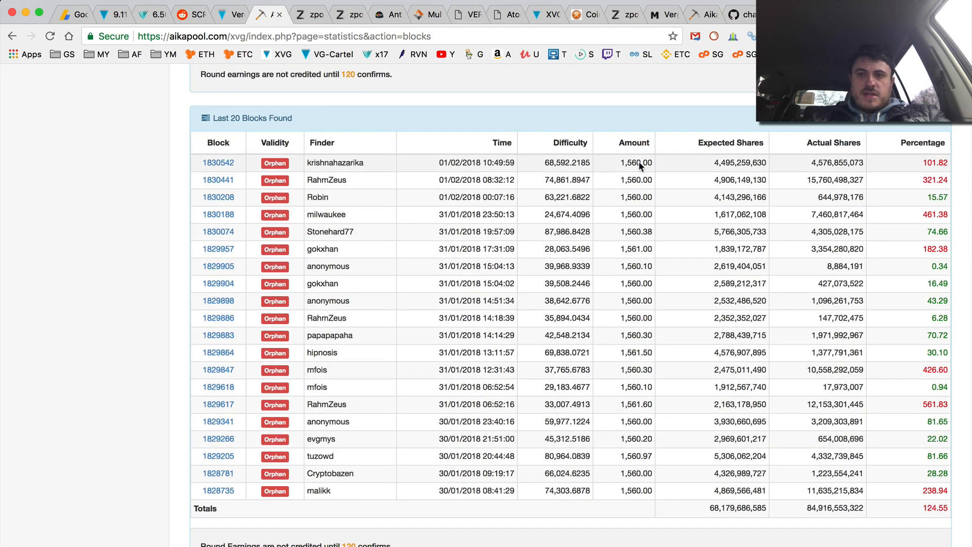
scroll("up", 3)
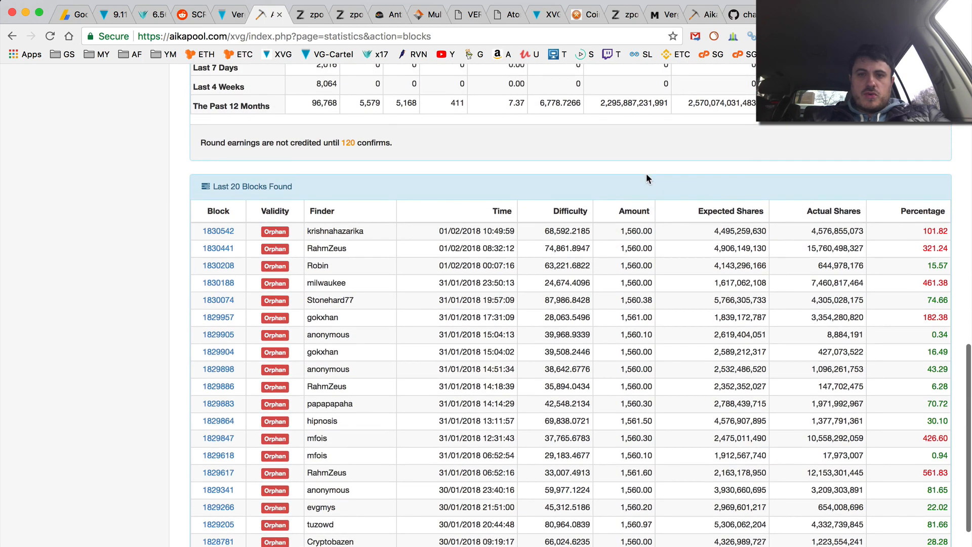
mouse_move(485, 230)
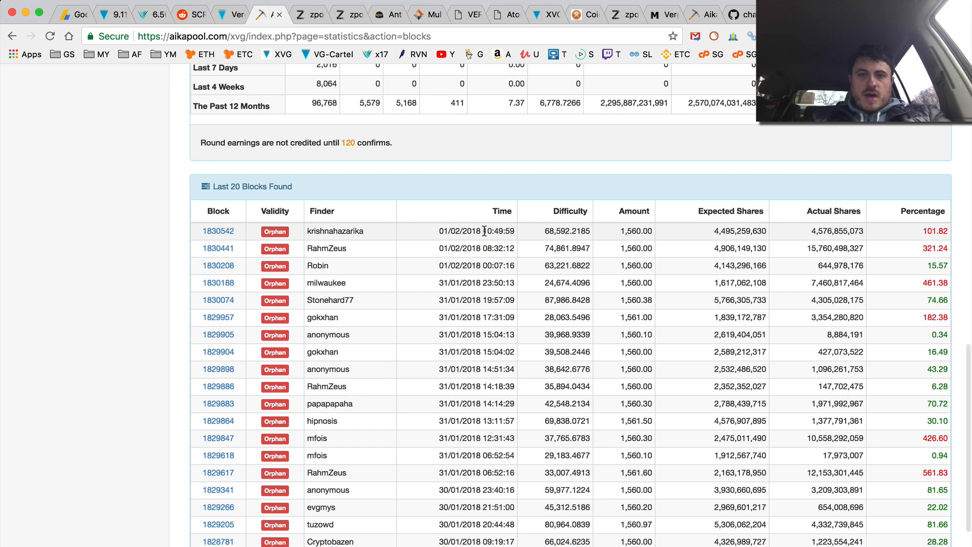
mouse_move(490, 320)
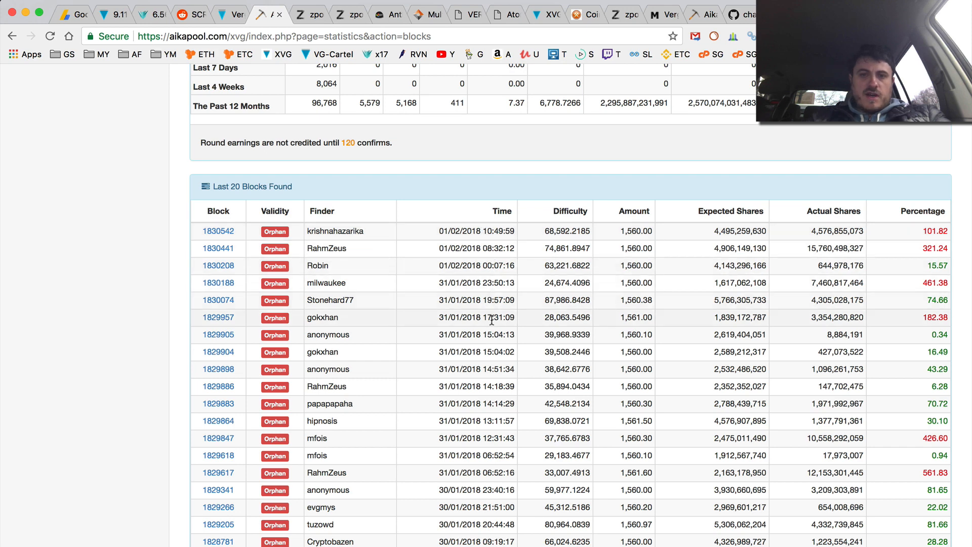
mouse_move(231, 14)
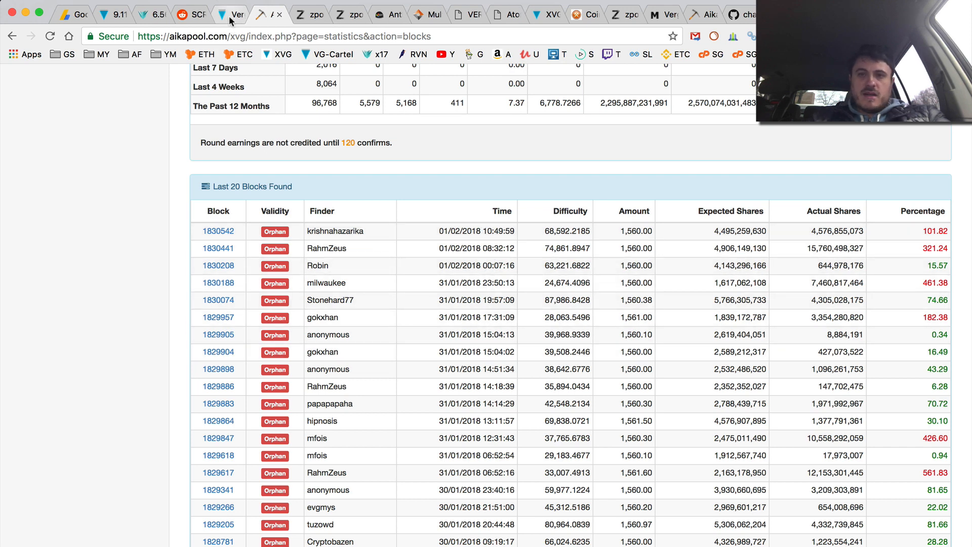
left_click(225, 14)
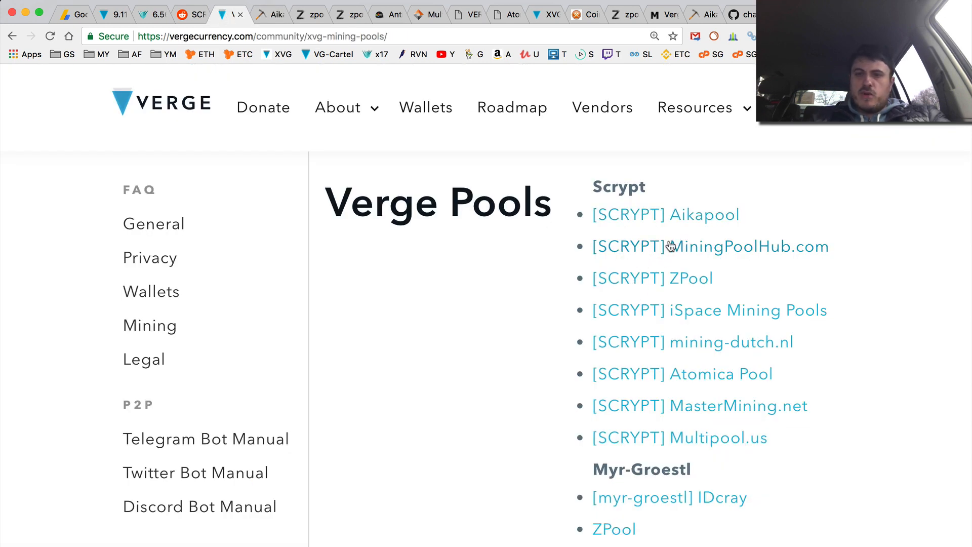
mouse_move(651, 370)
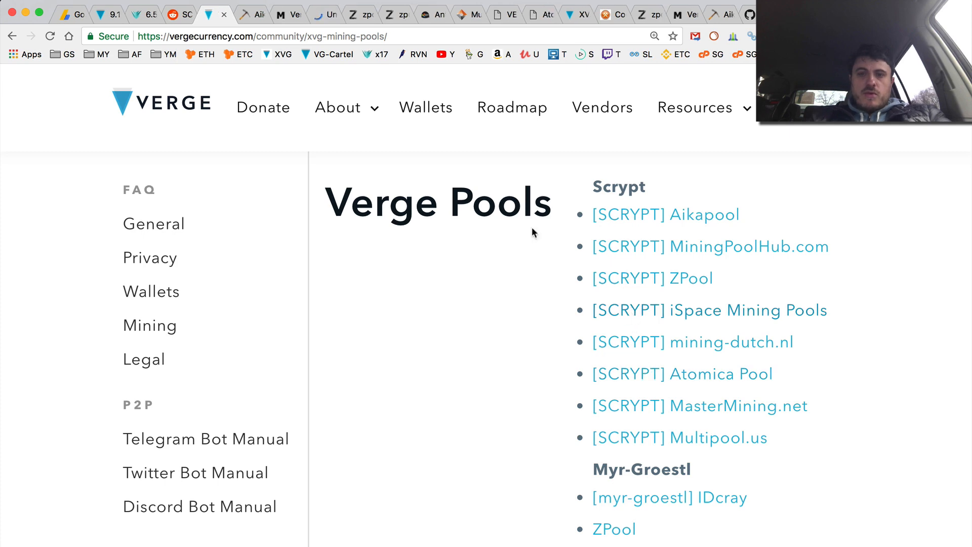
Review MiningPoolHub's Verge-Scrypt found-blocks list with the newest three orphaned, then go to ispace's Verge page
left_click(666, 213)
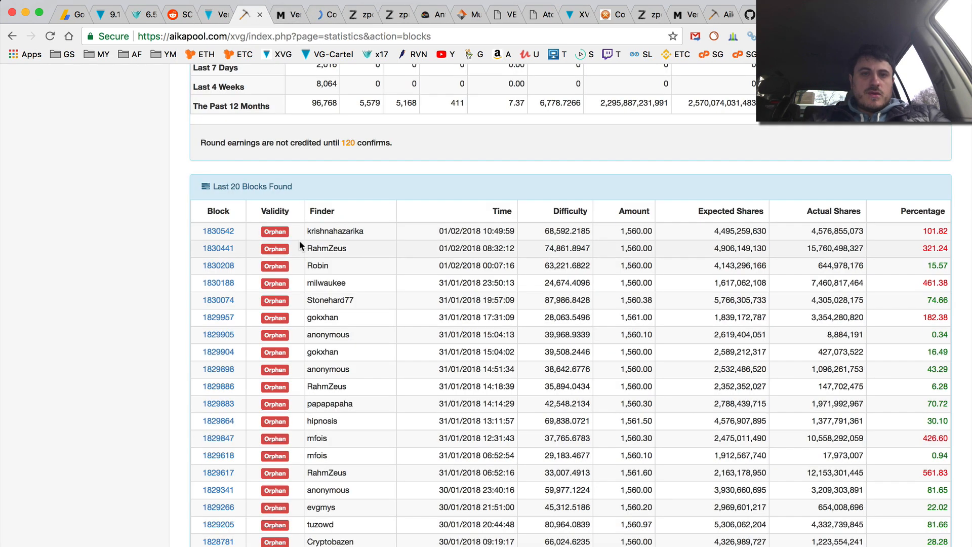
left_click(287, 14)
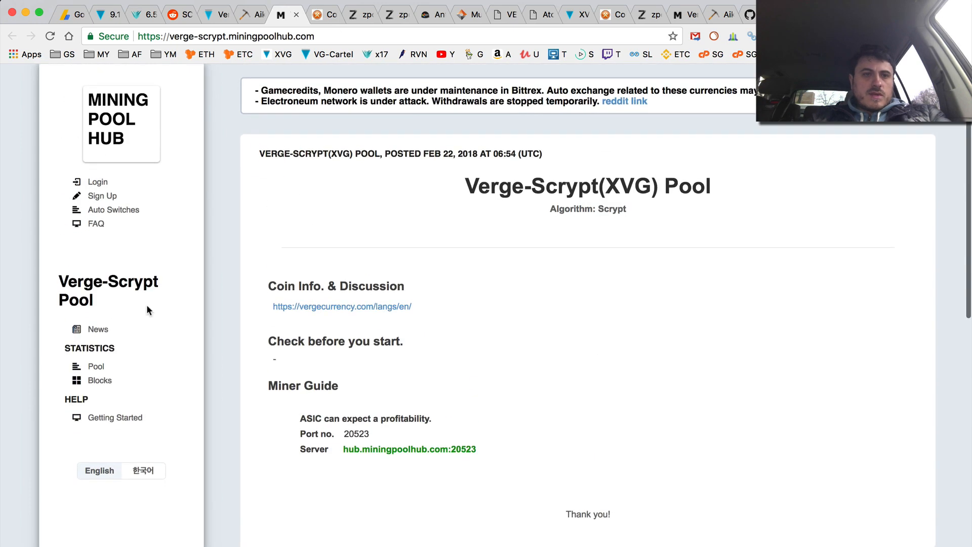
left_click(98, 379)
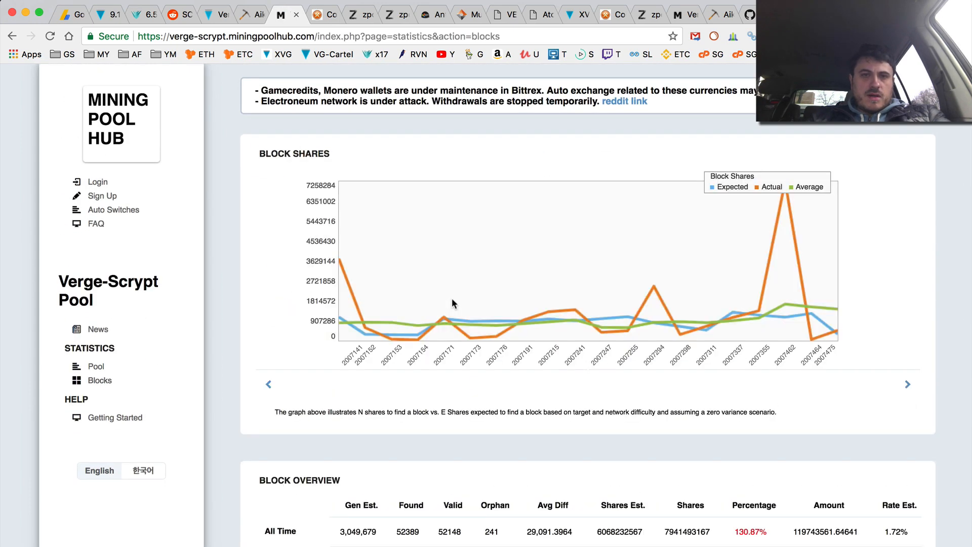
scroll("down", 3)
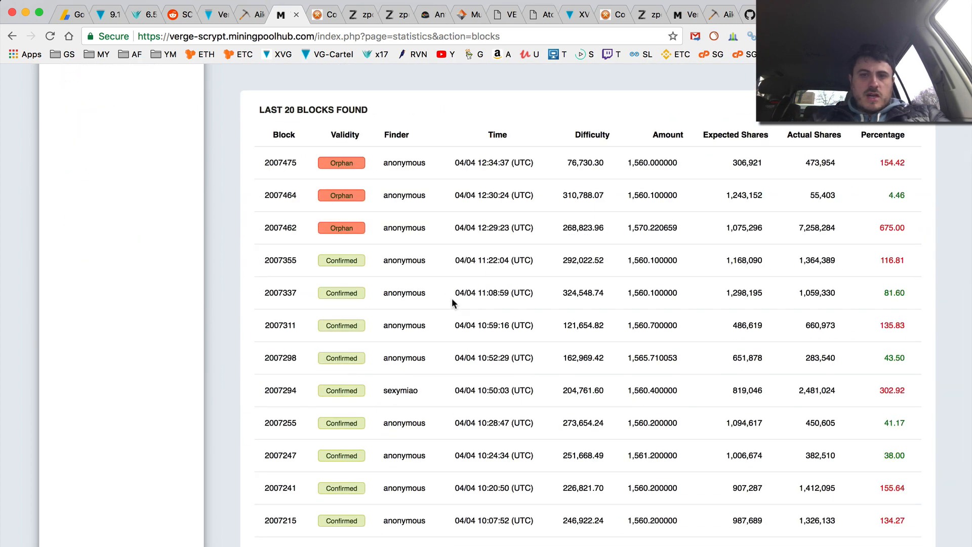
mouse_move(490, 232)
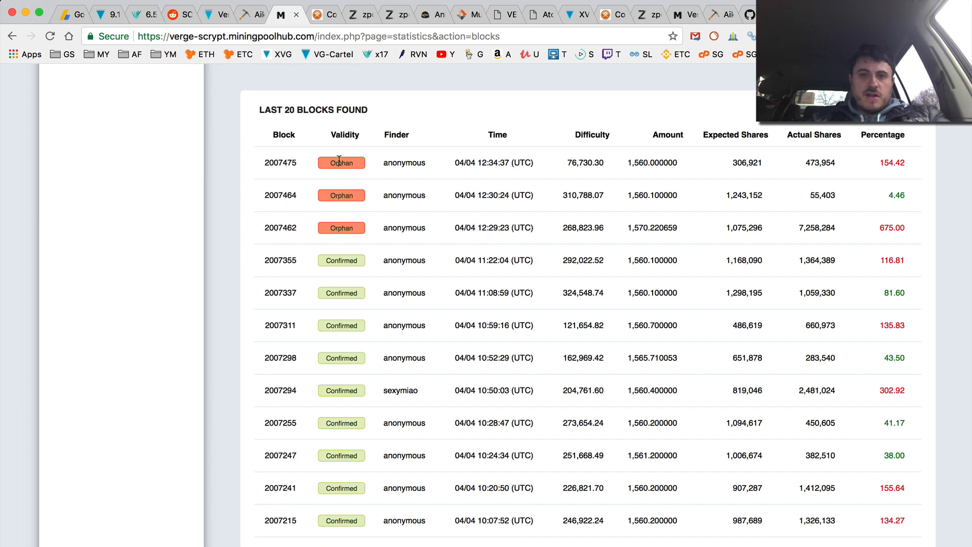
mouse_move(487, 257)
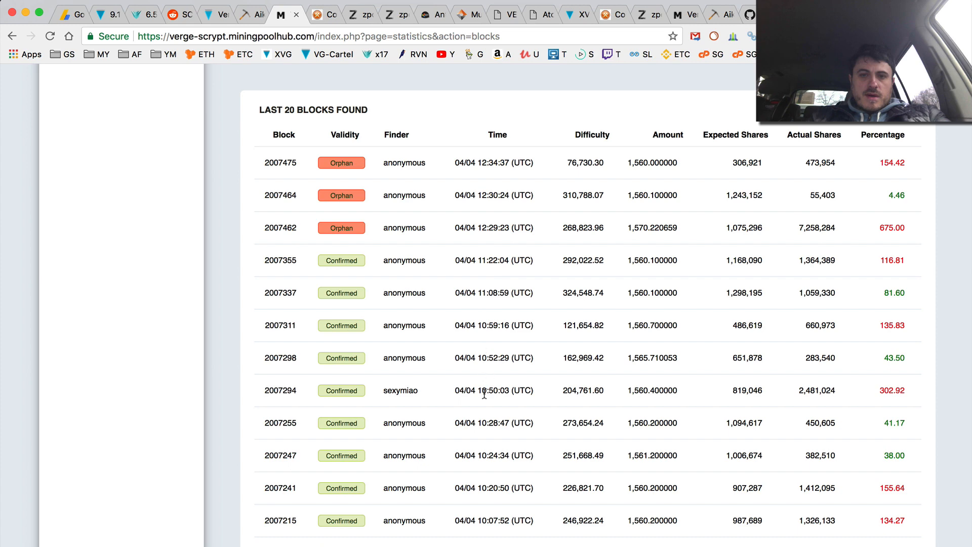
scroll("up", 3)
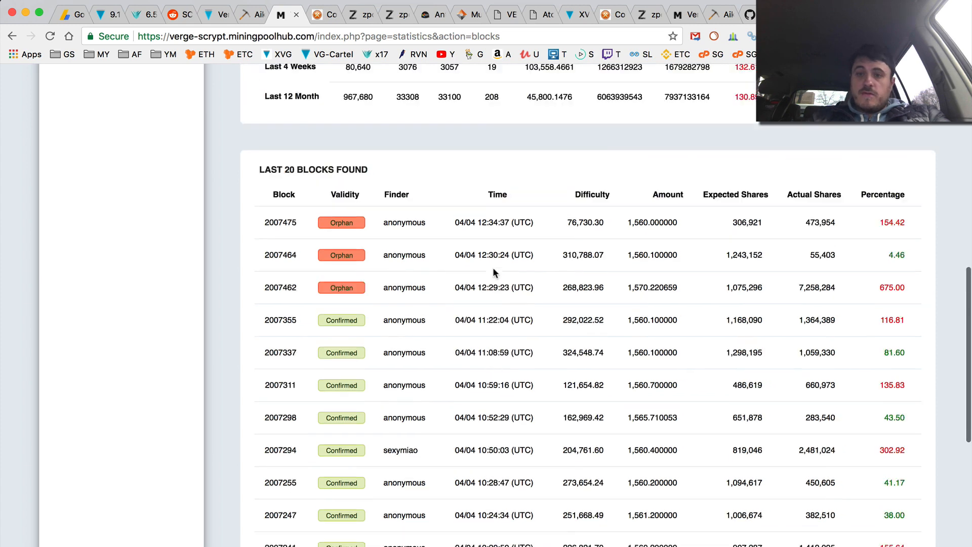
scroll("up", 3)
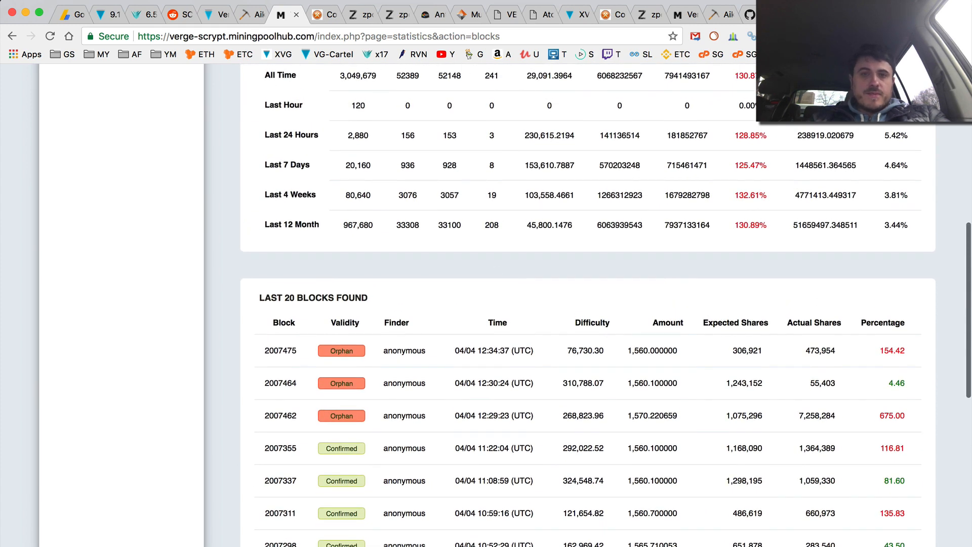
left_click(322, 14)
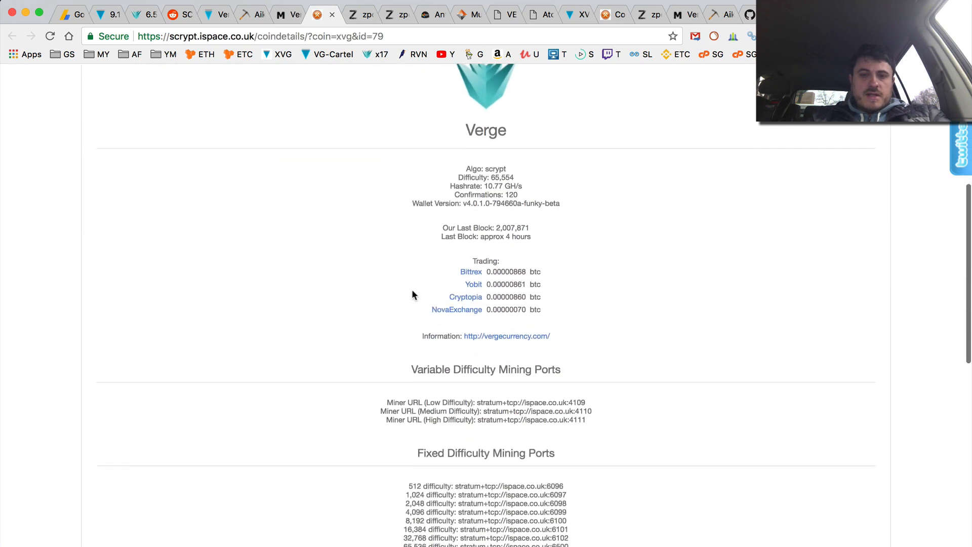
Scroll ispace's Verge page to the Last 10 Blocks table, all reading Orphaned
scroll("down", 3)
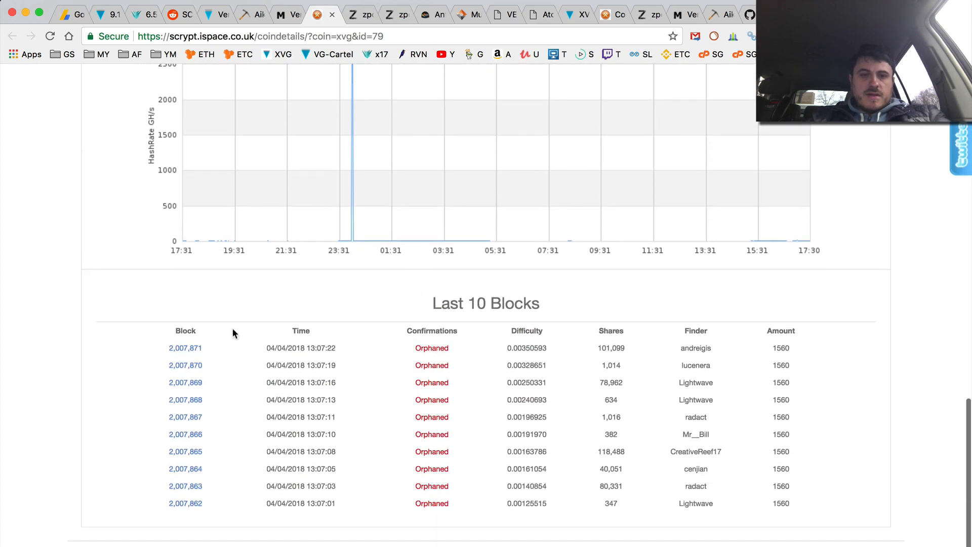
scroll("up", 3)
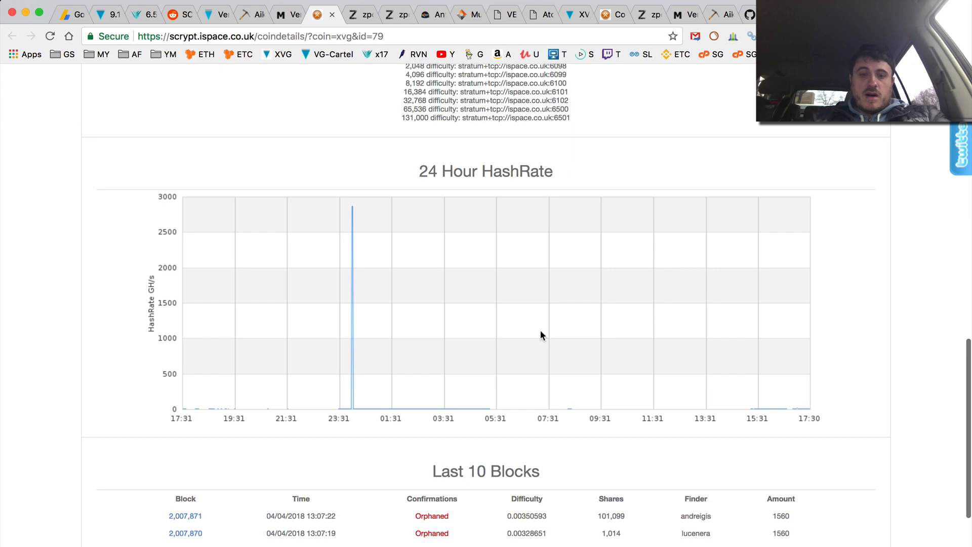
scroll("down", 3)
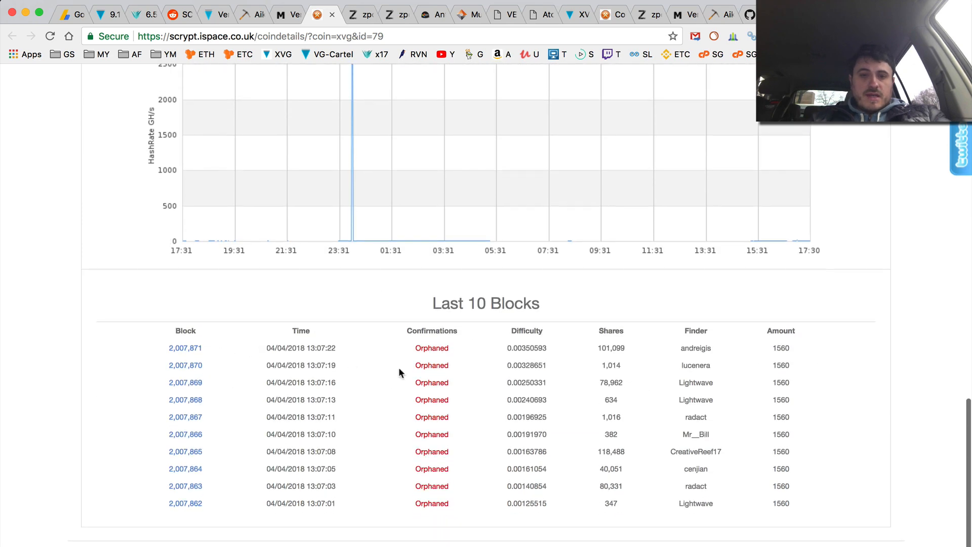
mouse_move(356, 346)
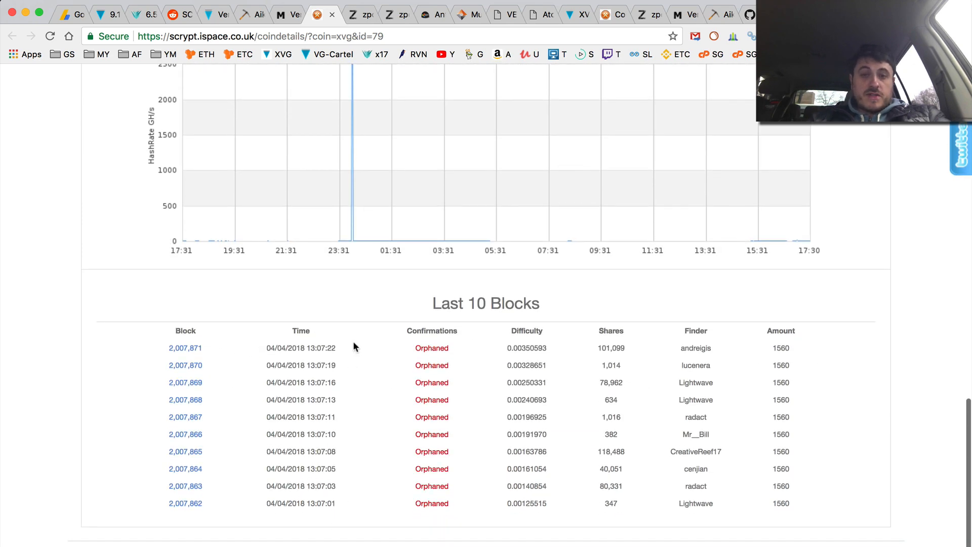
scroll("up", 3)
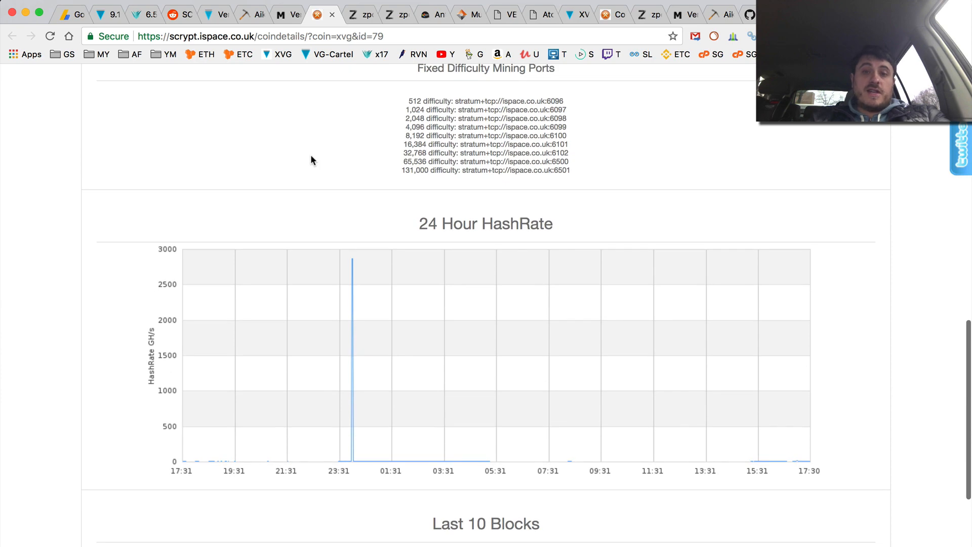
scroll("down", 3)
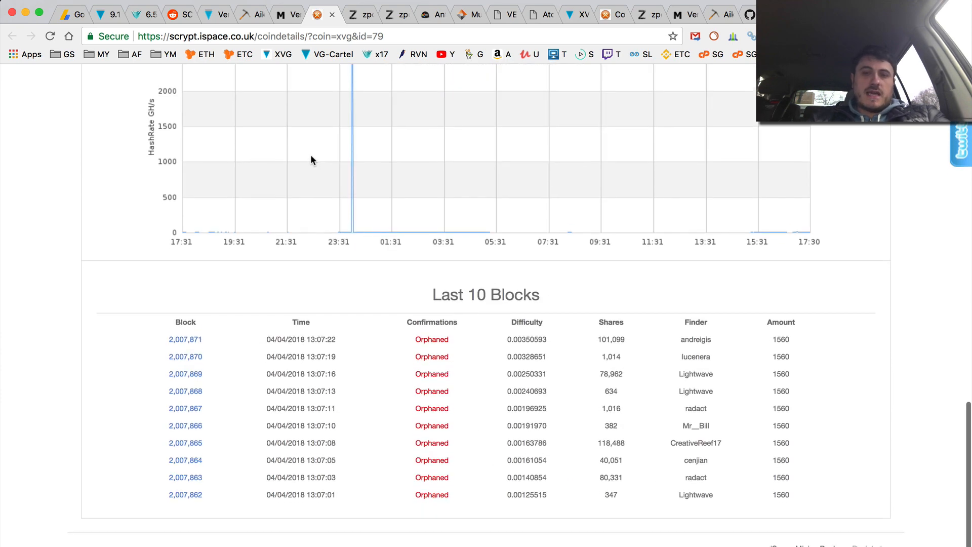
scroll("down", 3)
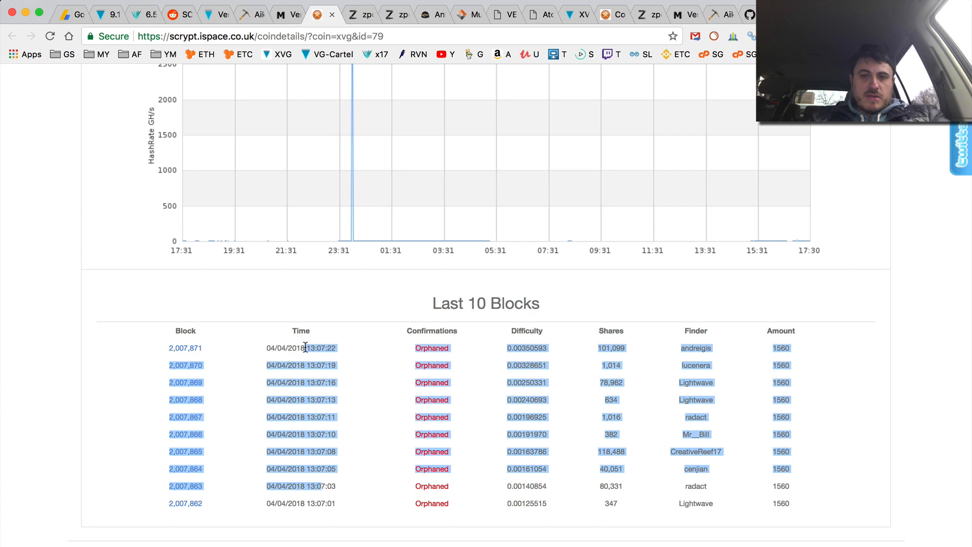
mouse_move(393, 403)
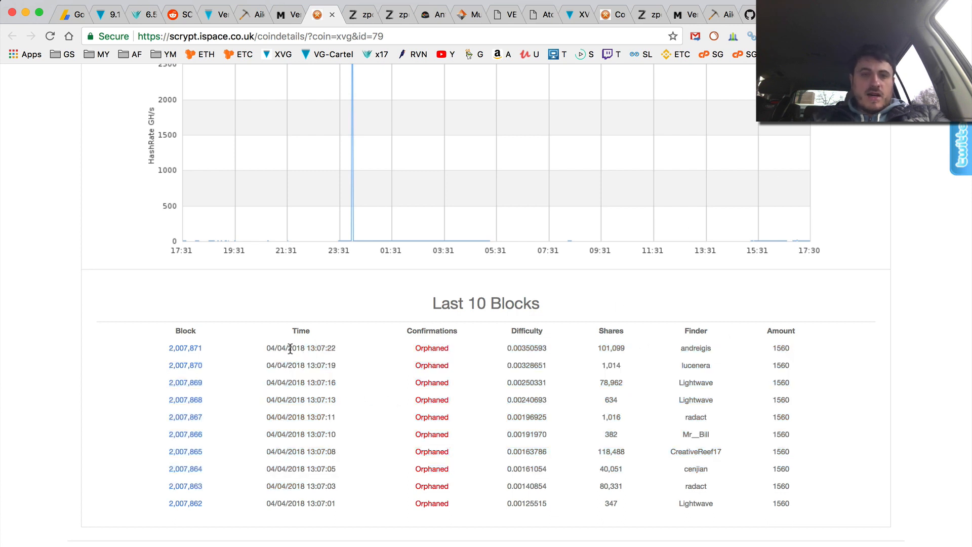
mouse_move(339, 336)
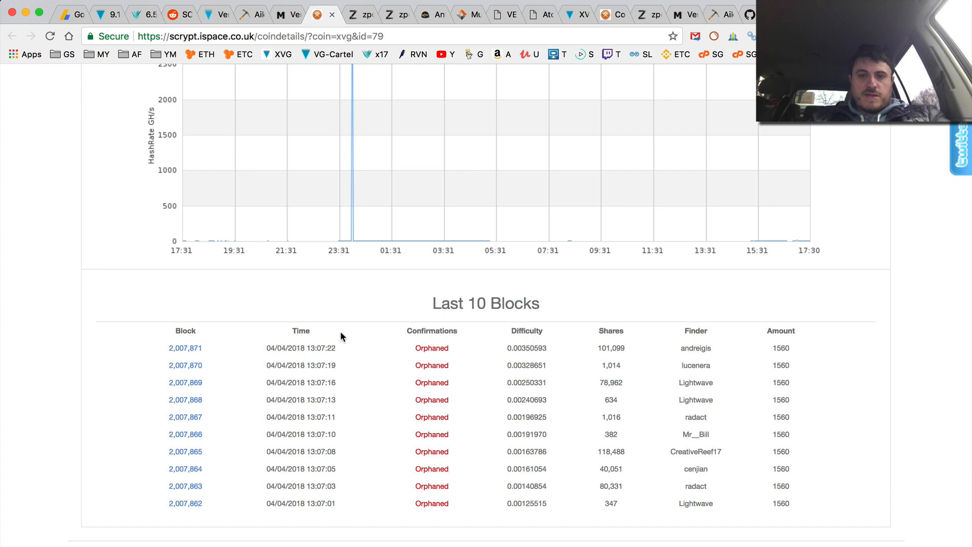
scroll("up", 3)
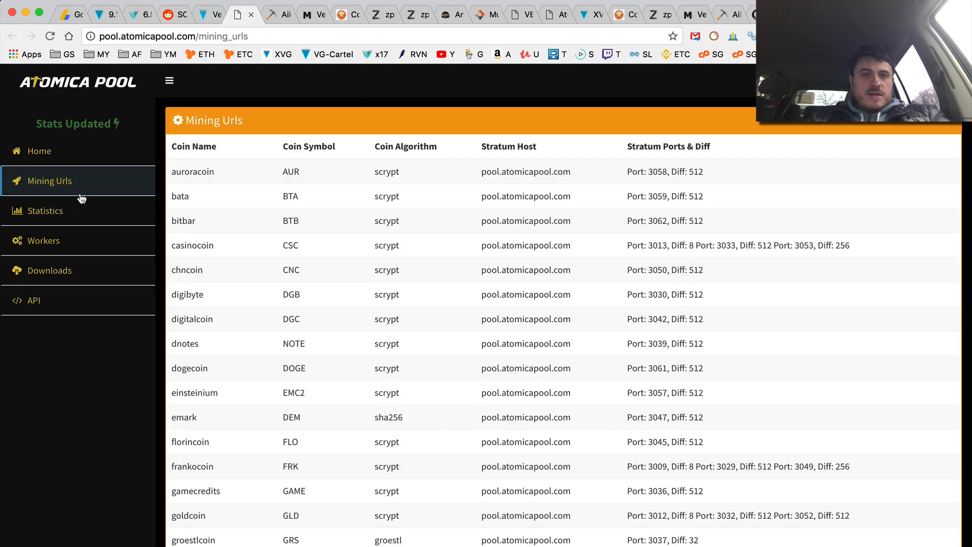
View Atomica Pool's statistics coin list showing verge with 0 miners and 0.00 KH
left_click(44, 211)
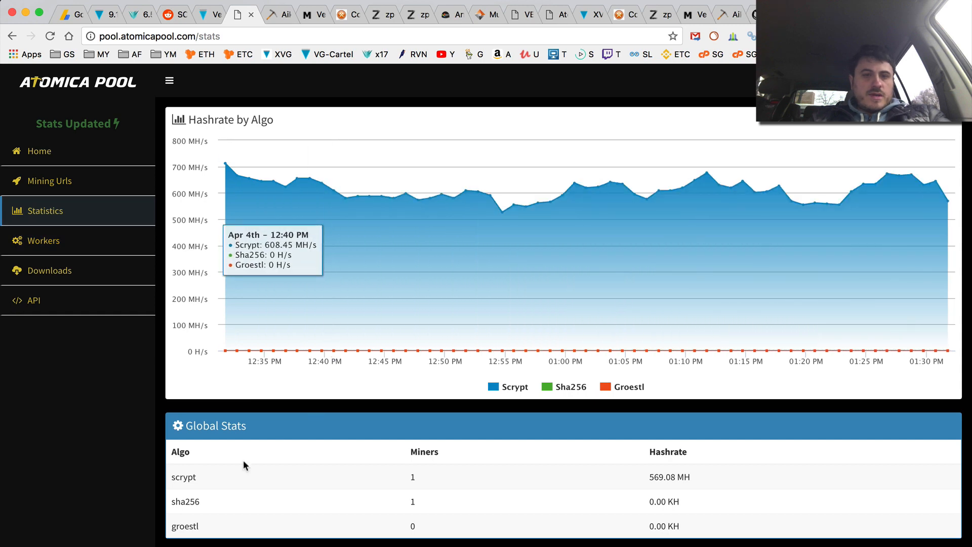
scroll("down", 3)
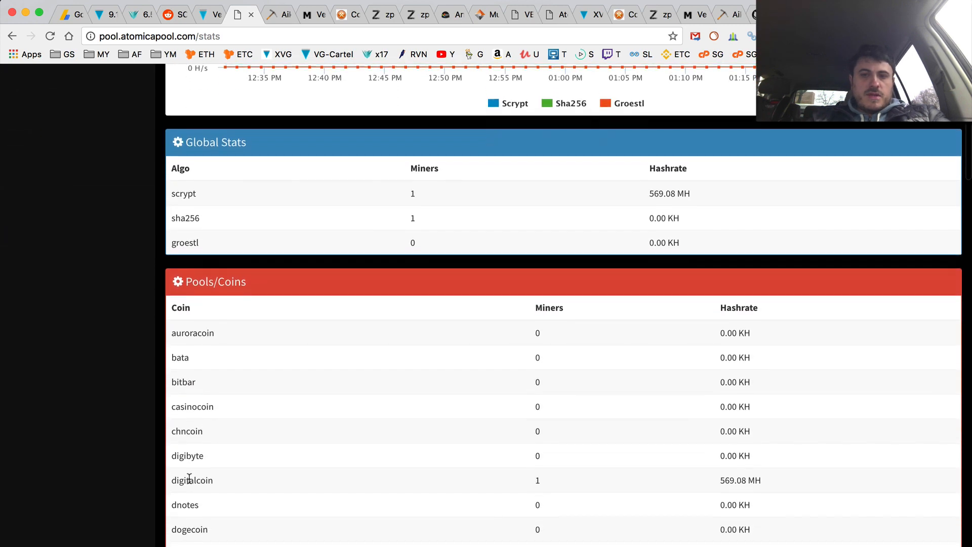
scroll("down", 3)
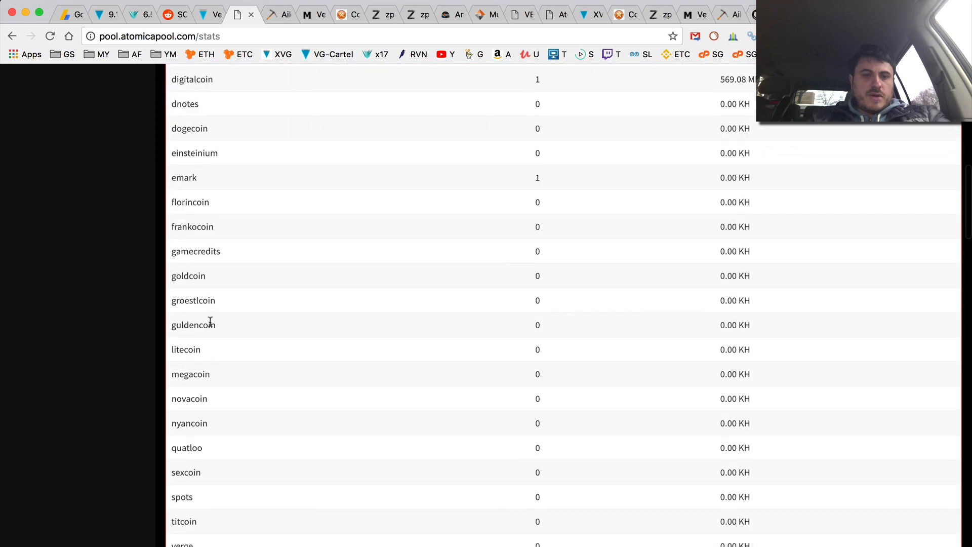
scroll("down", 3)
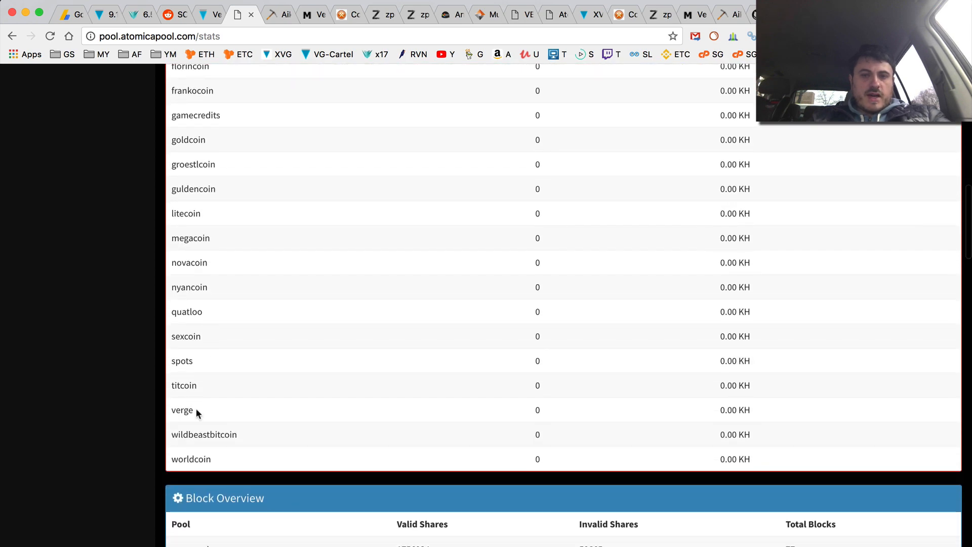
scroll("down", 3)
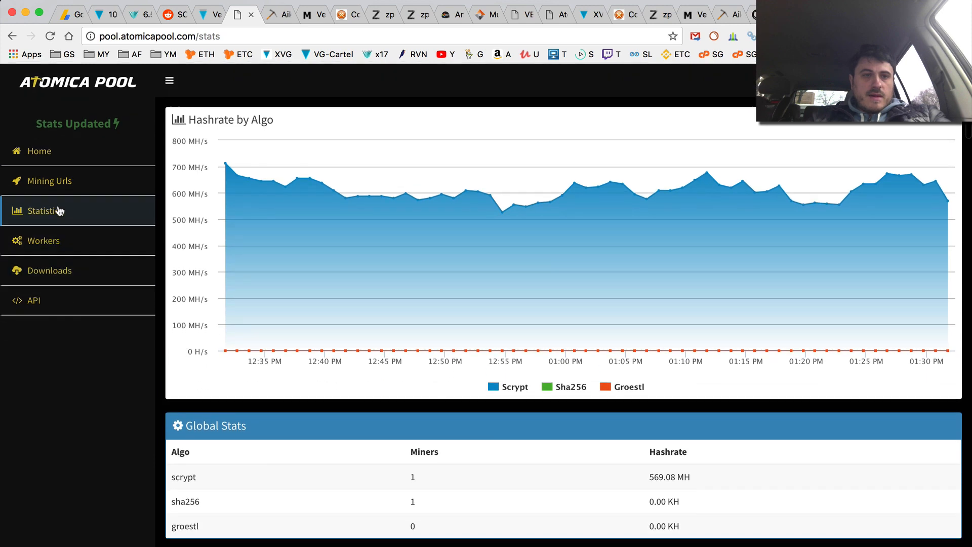
scroll("down", 3)
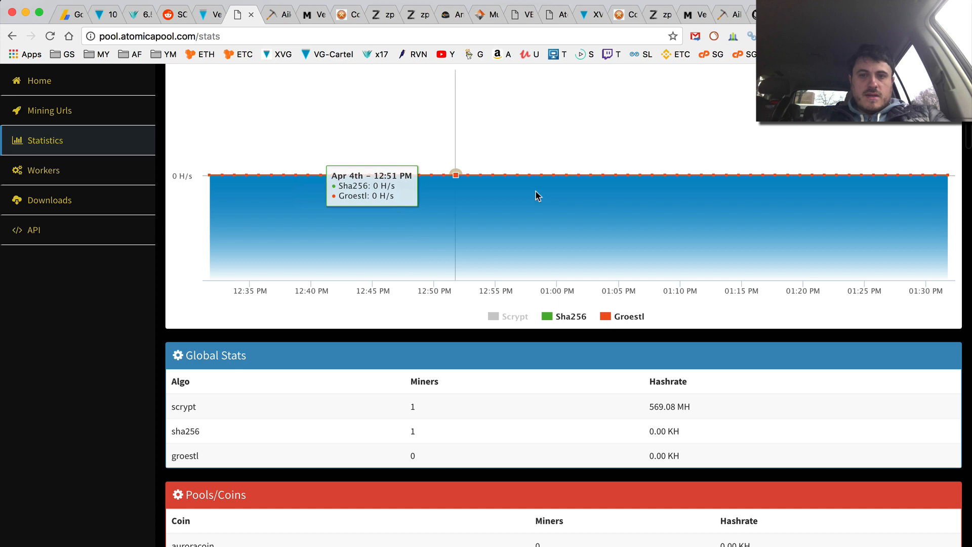
Toggle the hashrate chart legend entries, then move to the MasterMining stats tab
left_click(513, 315)
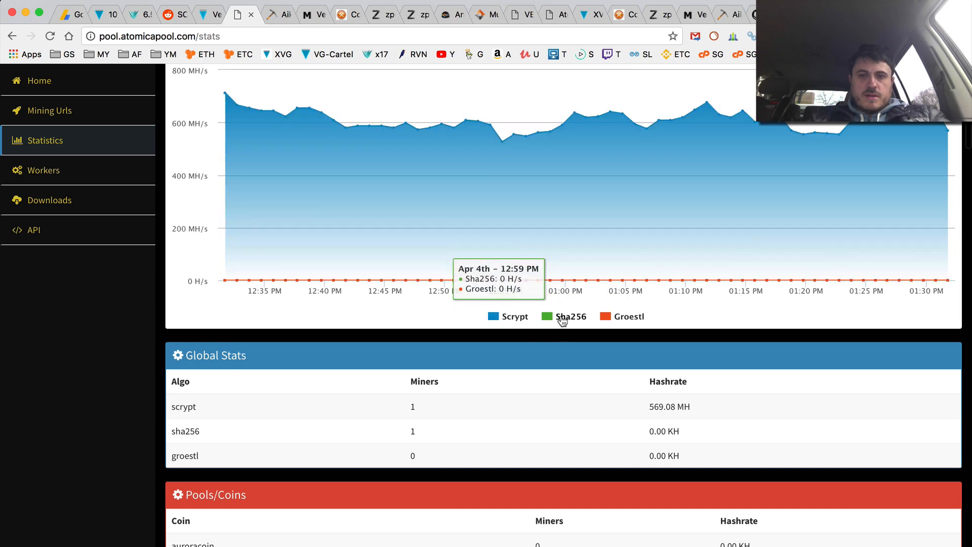
scroll("down", 3)
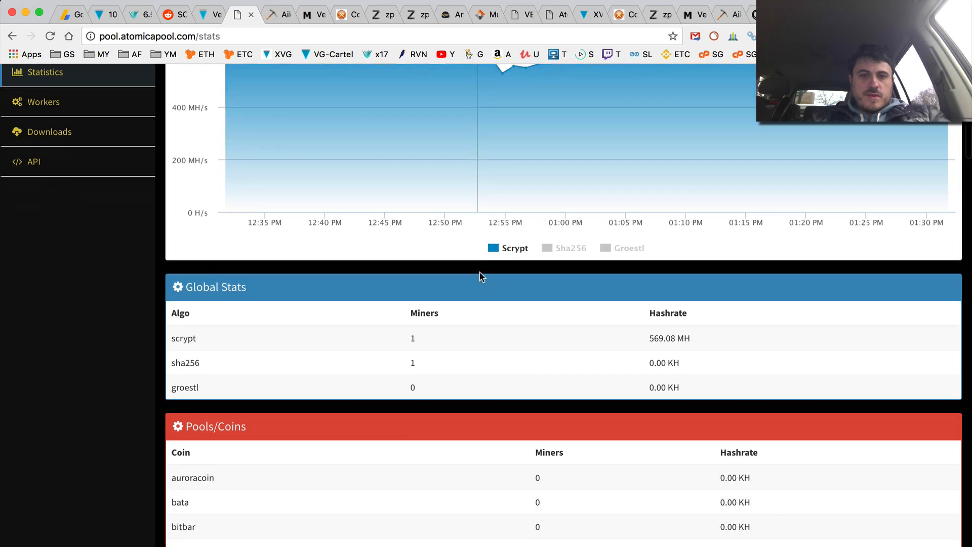
scroll("down", 3)
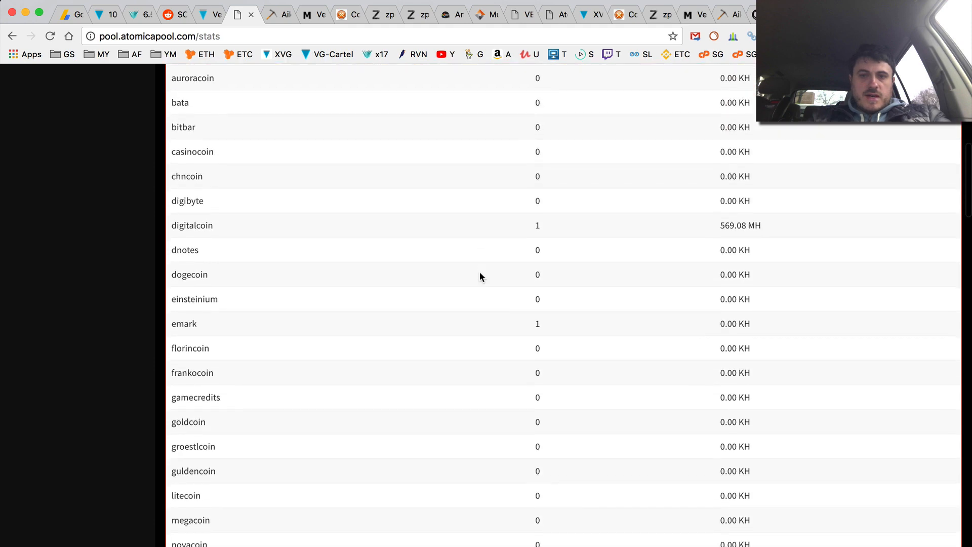
scroll("up", 3)
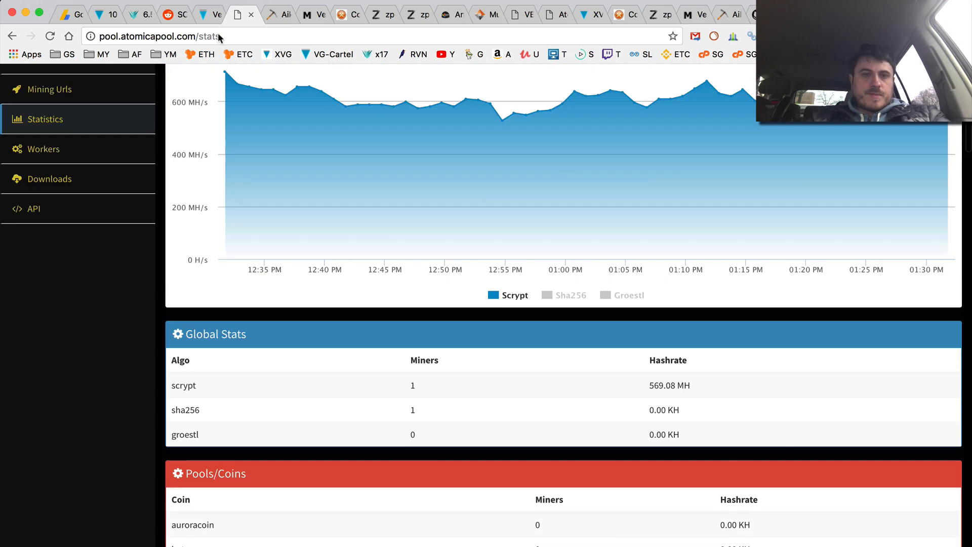
left_click(201, 13)
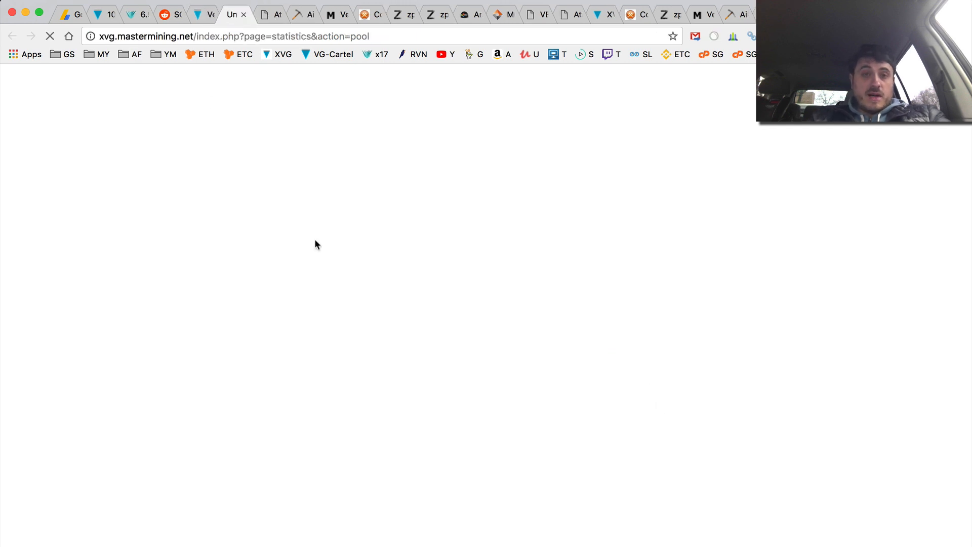
Return to the Verge Pools list and open the Multipool.us Scrypt pool
left_click(200, 14)
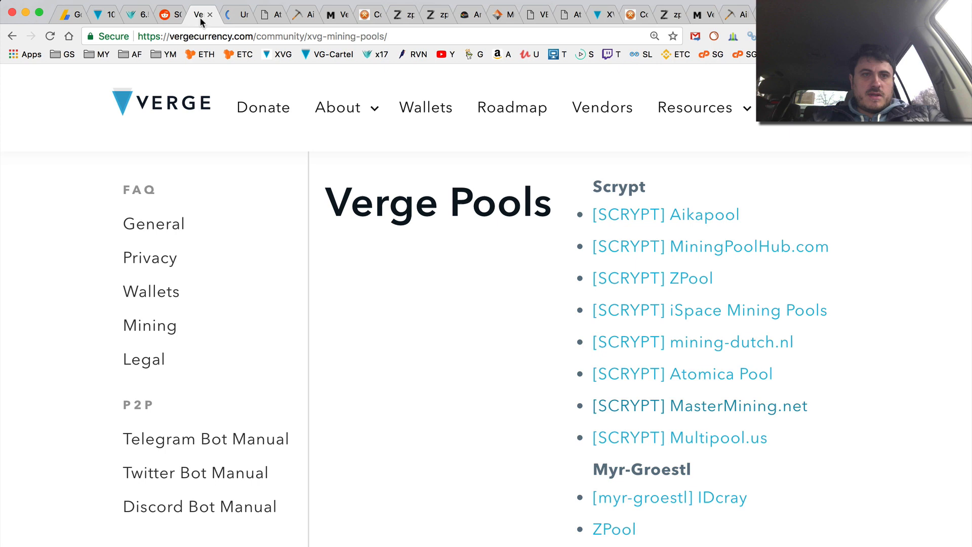
left_click(681, 438)
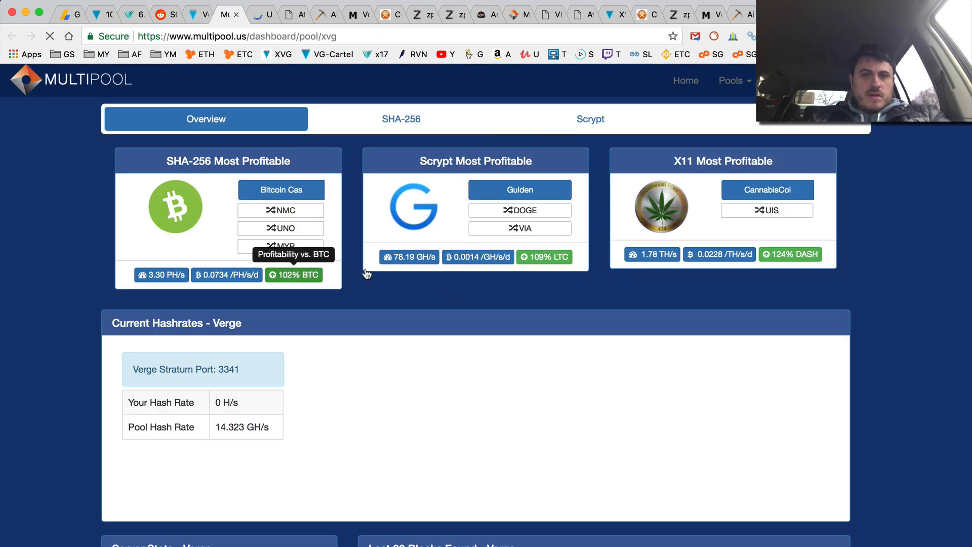
Review Multipool's Verge dashboard with near-zero hash rate and orphaned block, then go to the YiiMP wallet page
scroll("down", 3)
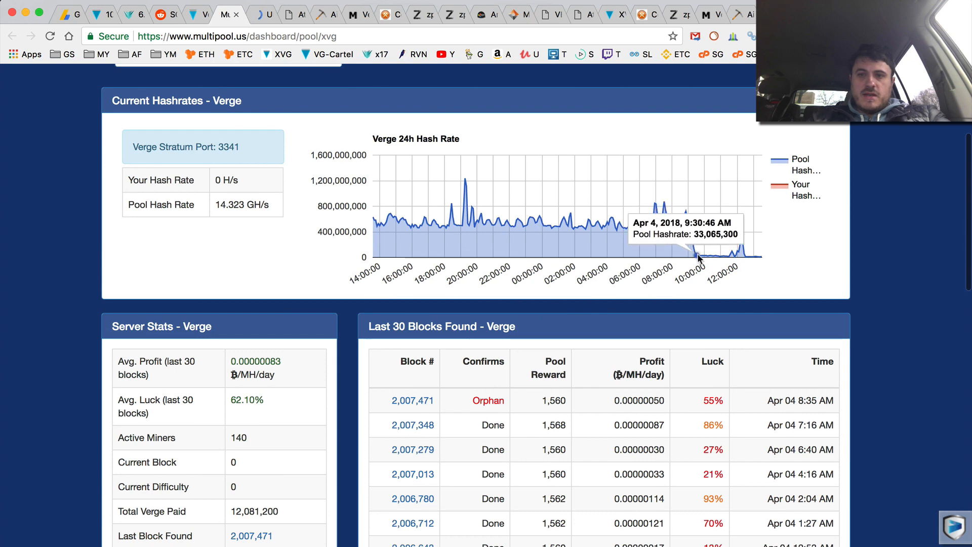
mouse_move(759, 258)
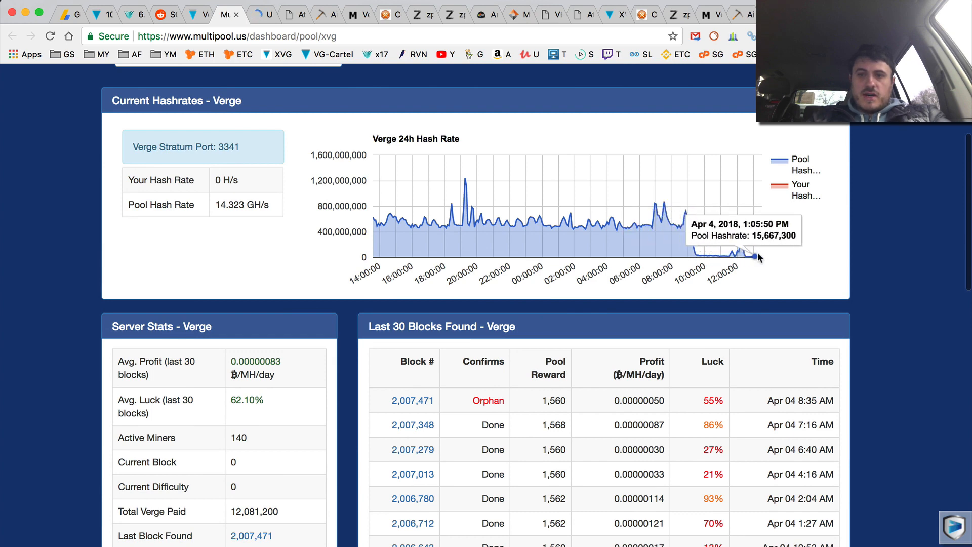
mouse_move(693, 257)
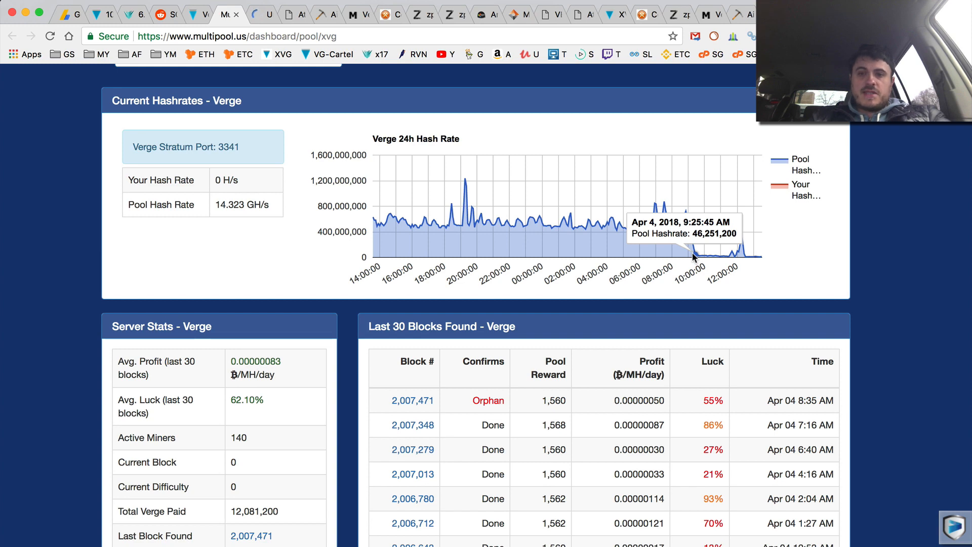
mouse_move(694, 263)
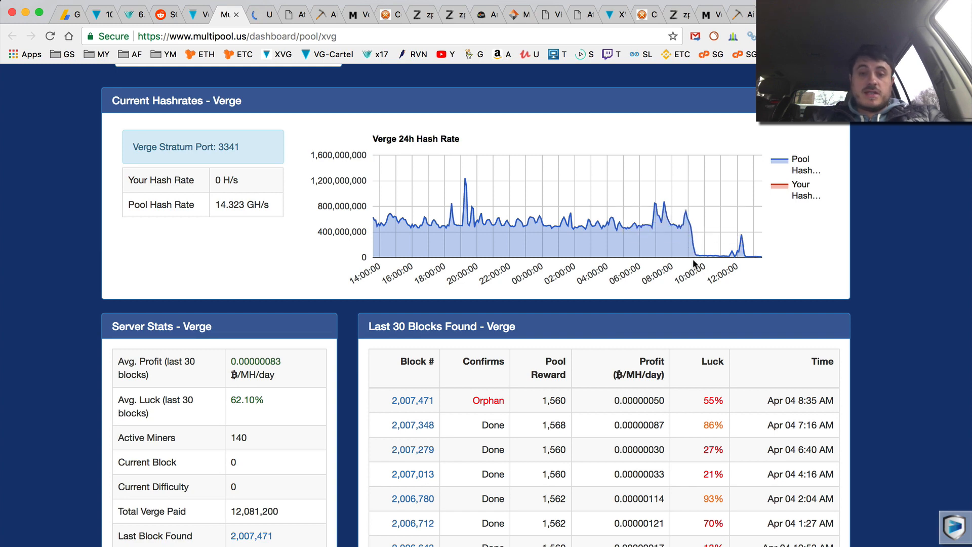
scroll("down", 3)
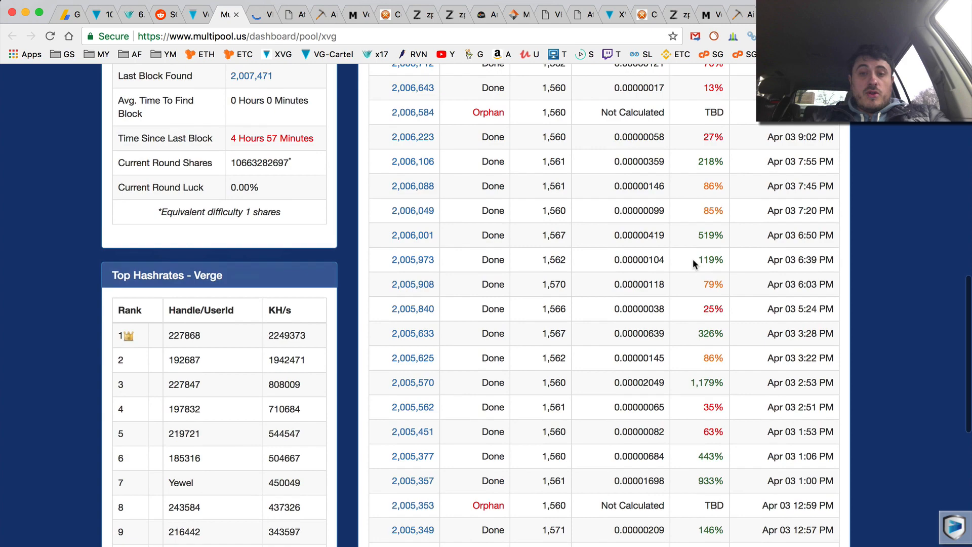
scroll("up", 3)
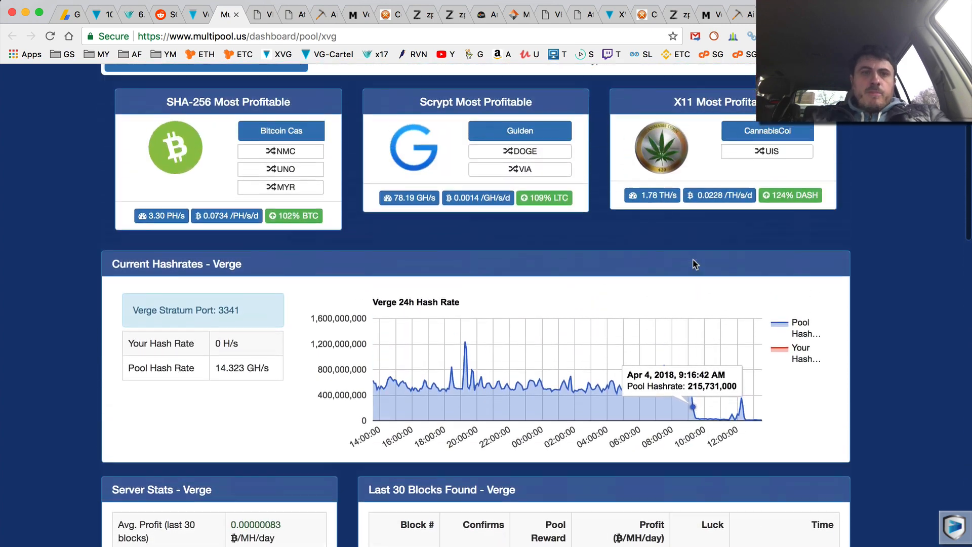
scroll("up", 3)
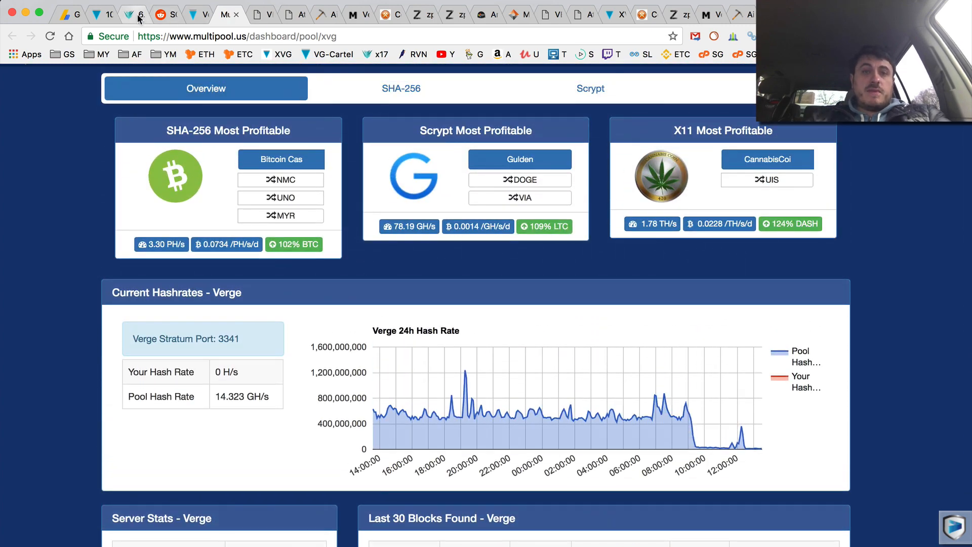
left_click(128, 14)
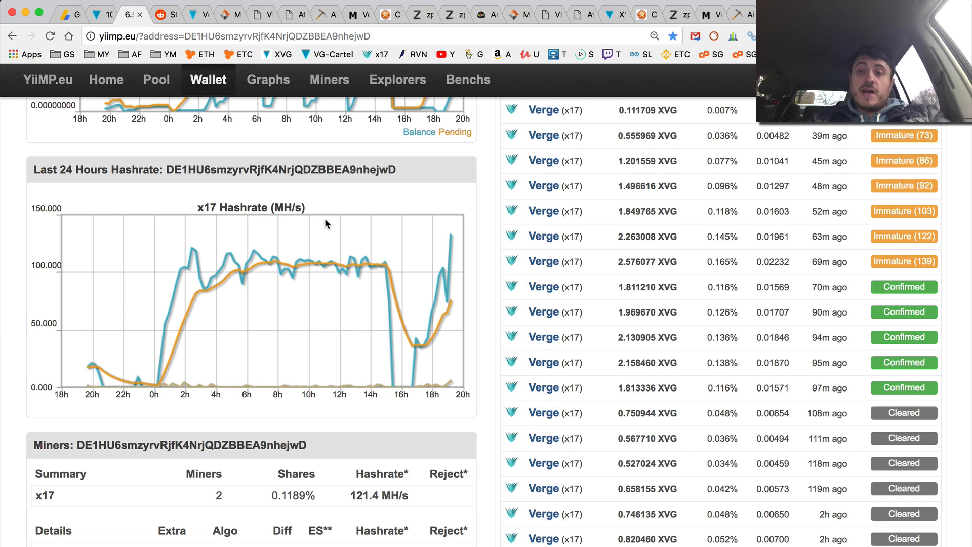
scroll("up", 3)
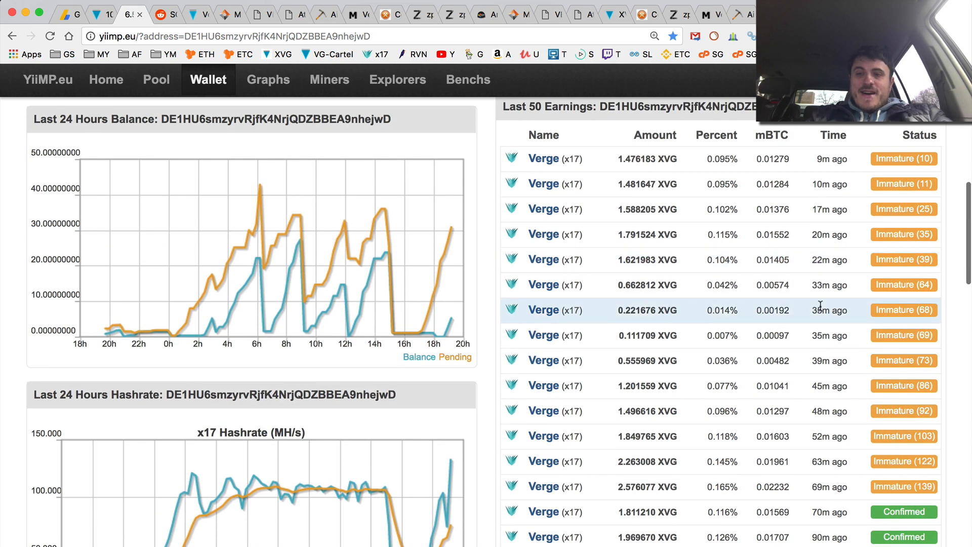
scroll("down", 3)
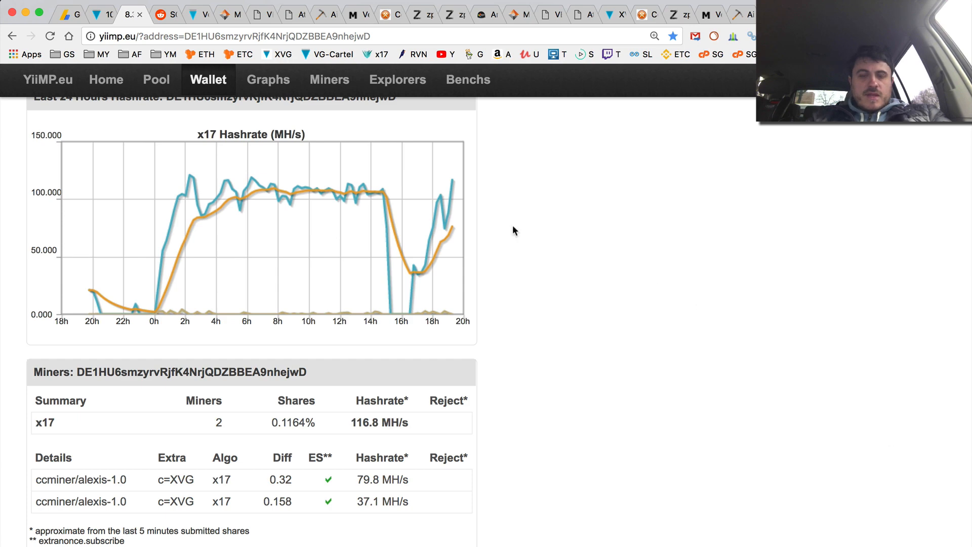
mouse_move(537, 243)
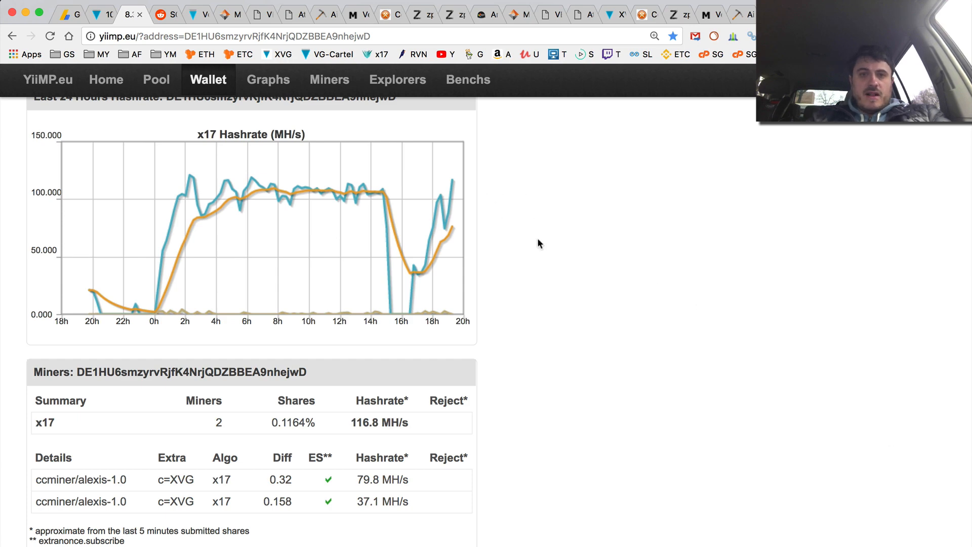
scroll("up", 3)
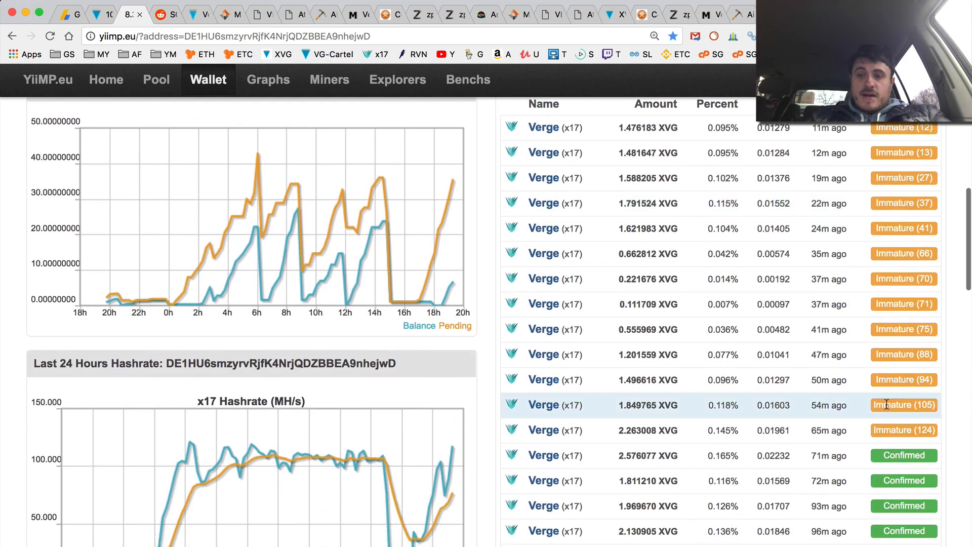
scroll("down", 3)
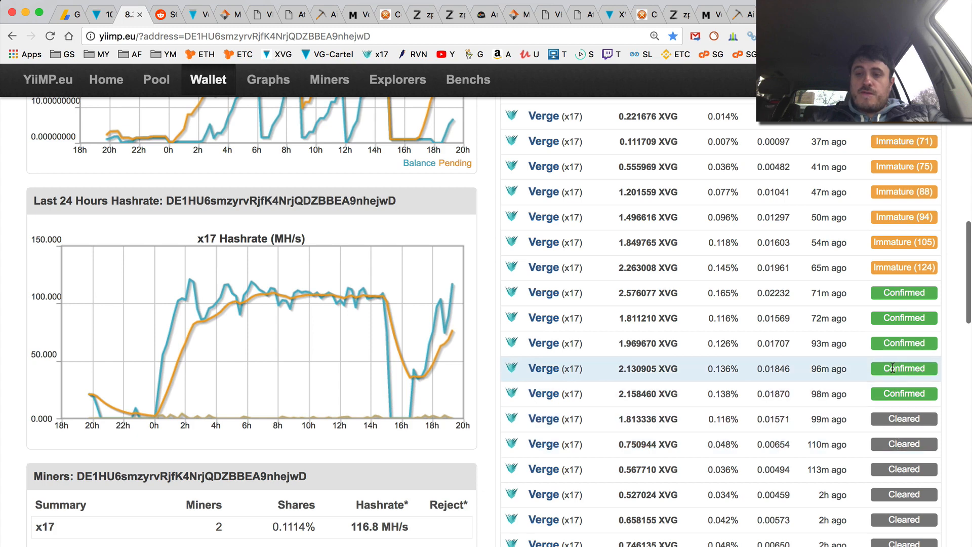
mouse_move(887, 267)
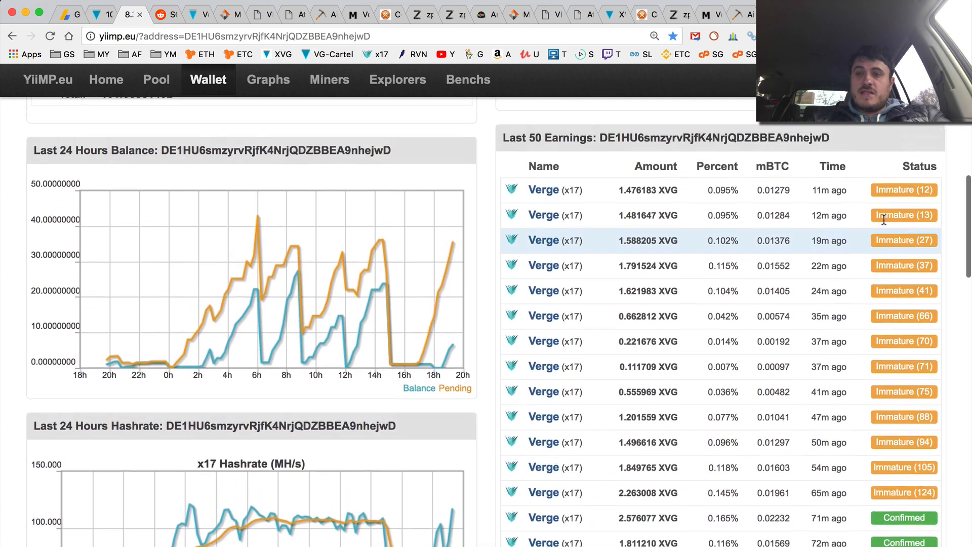
scroll("down", 3)
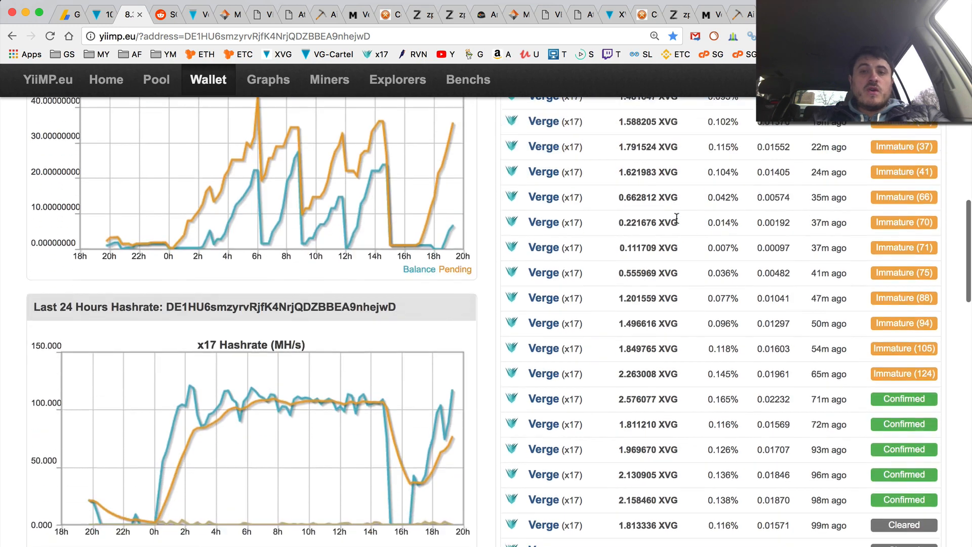
scroll("down", 3)
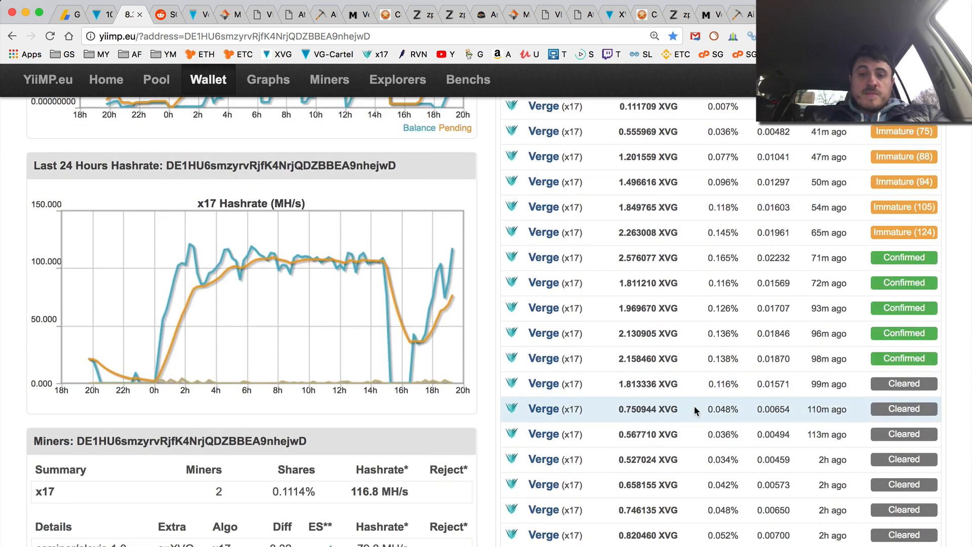
mouse_move(563, 308)
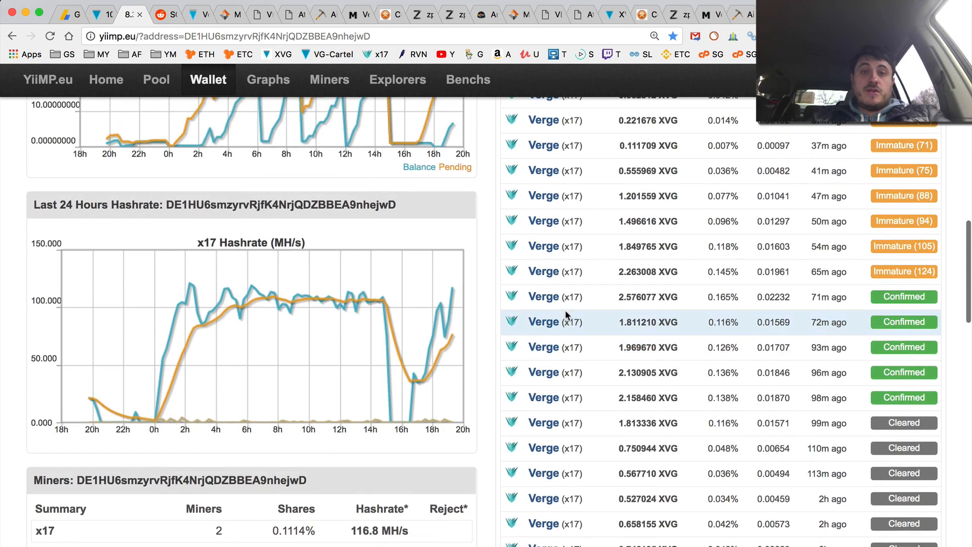
scroll("up", 3)
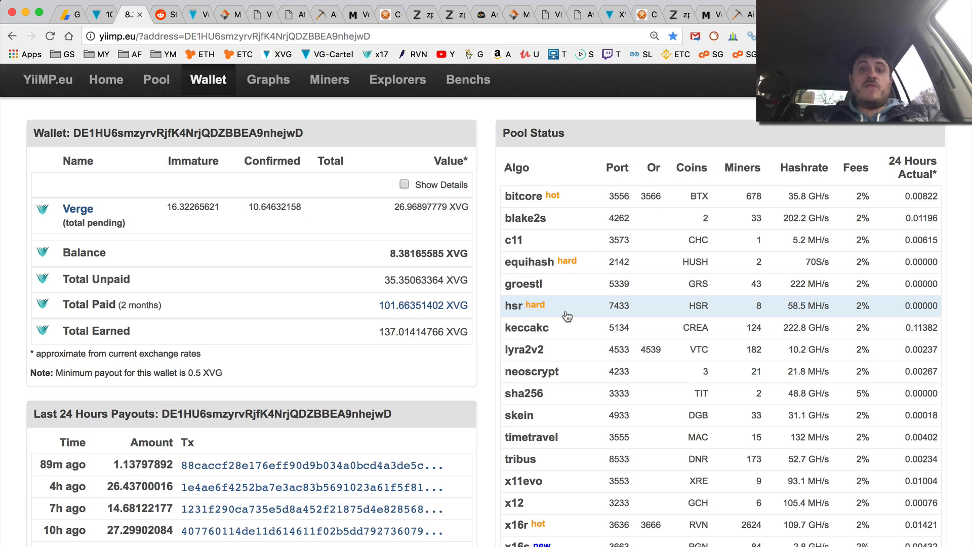
mouse_move(237, 119)
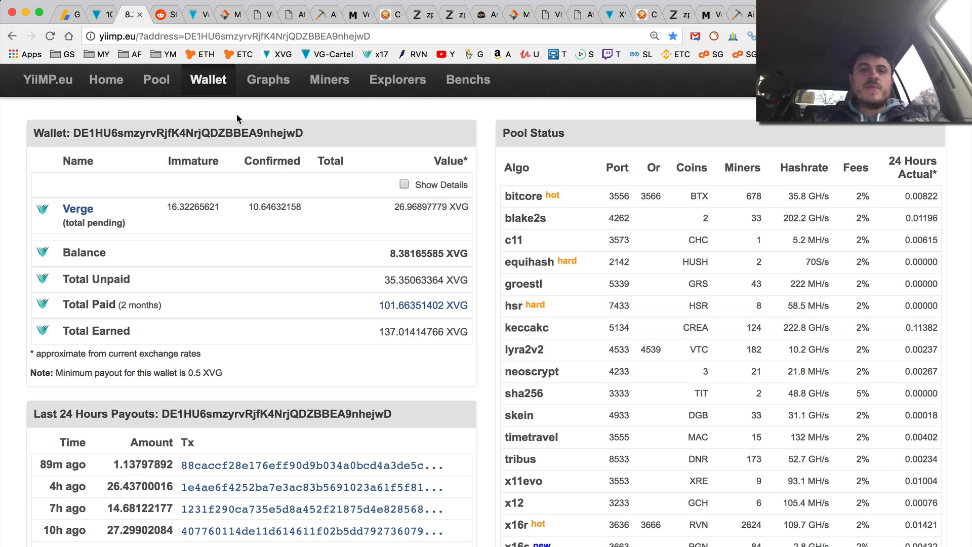
mouse_move(172, 153)
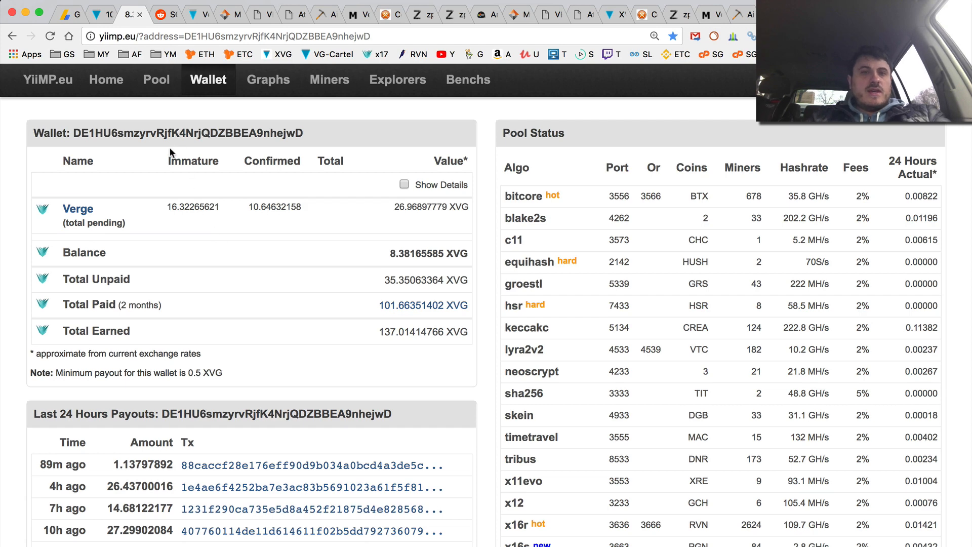
mouse_move(261, 191)
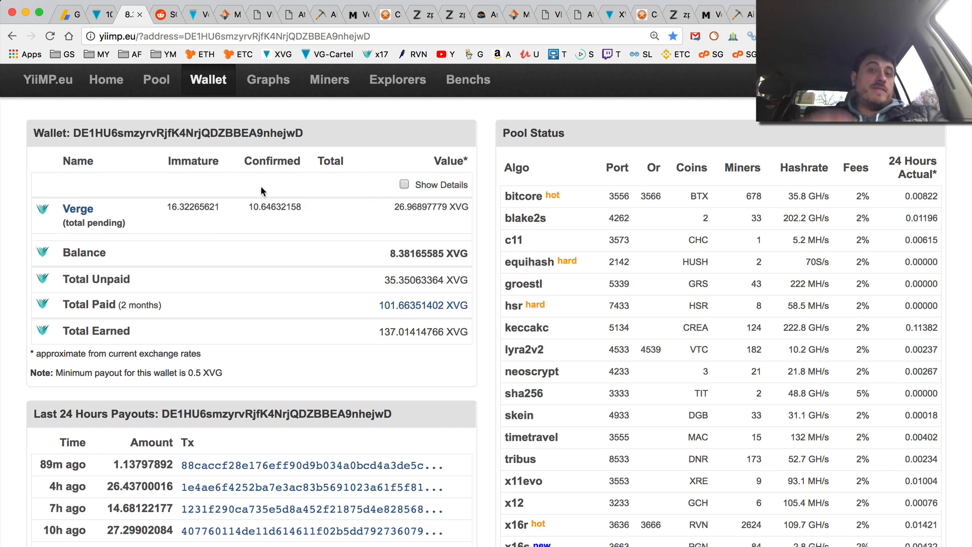